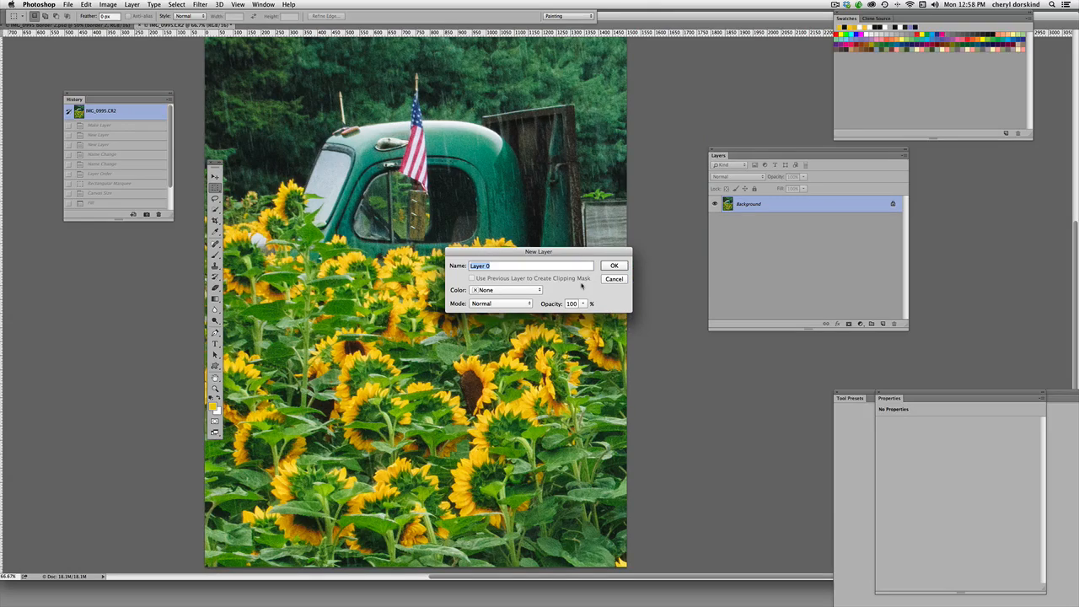
- Name the photo layer 'image', add two blank layers and start renaming one of them
text(image)
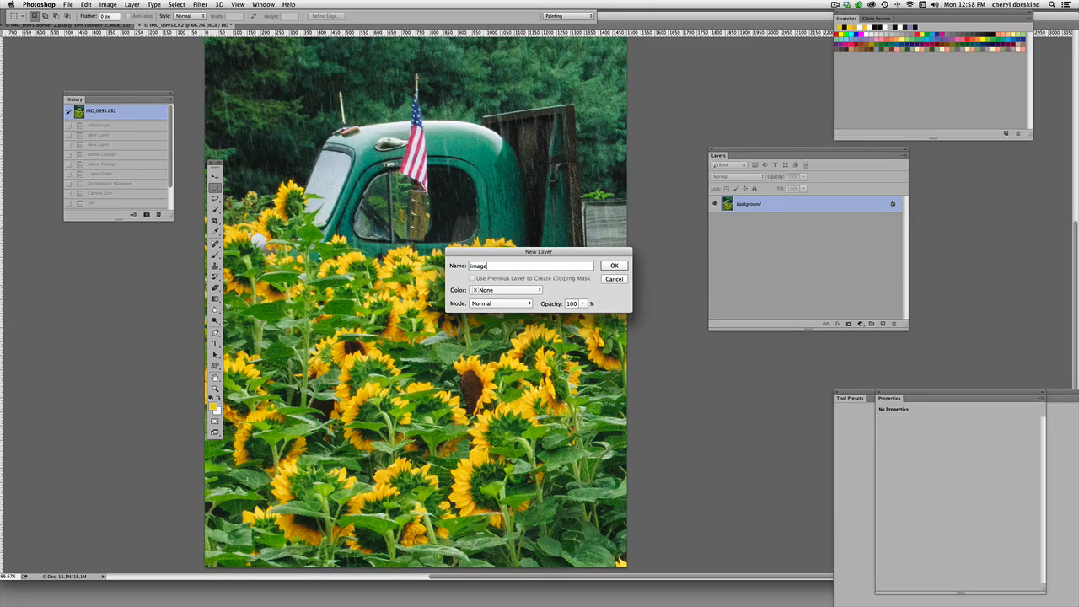
click(614, 267)
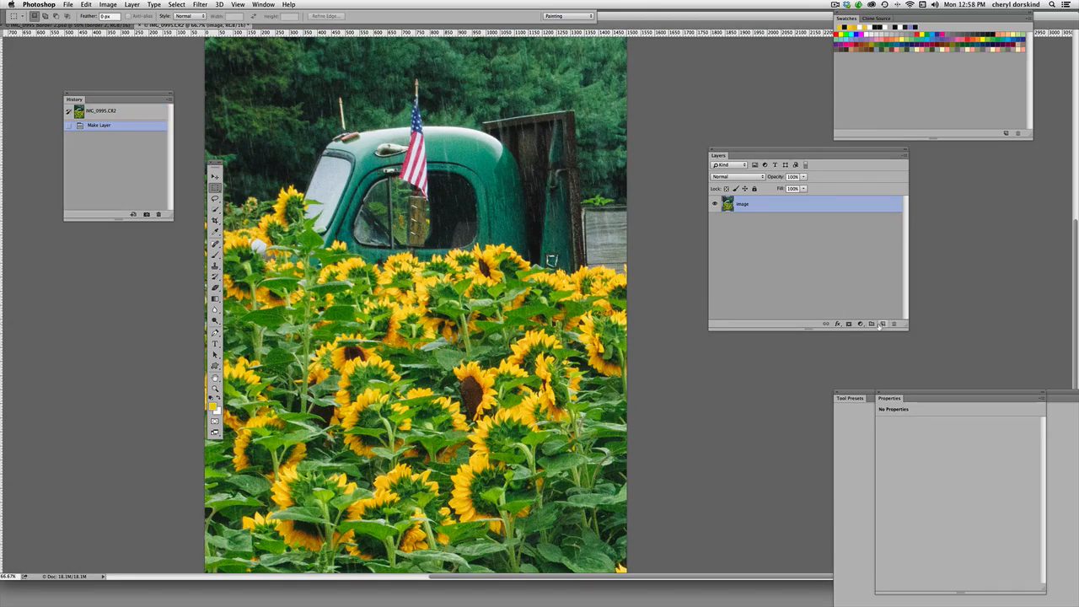
click(883, 324)
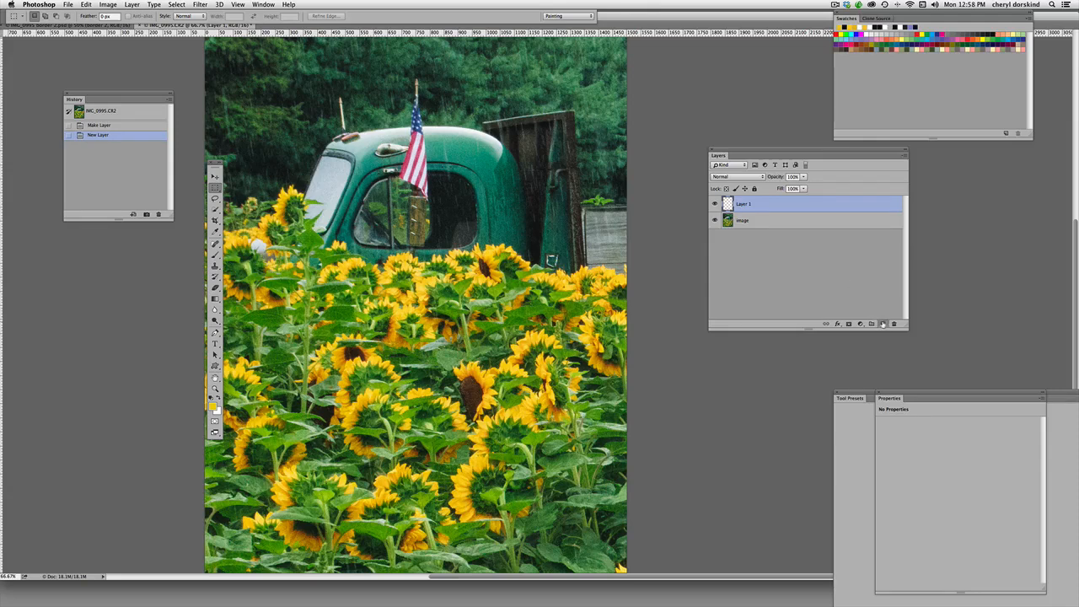
click(884, 324)
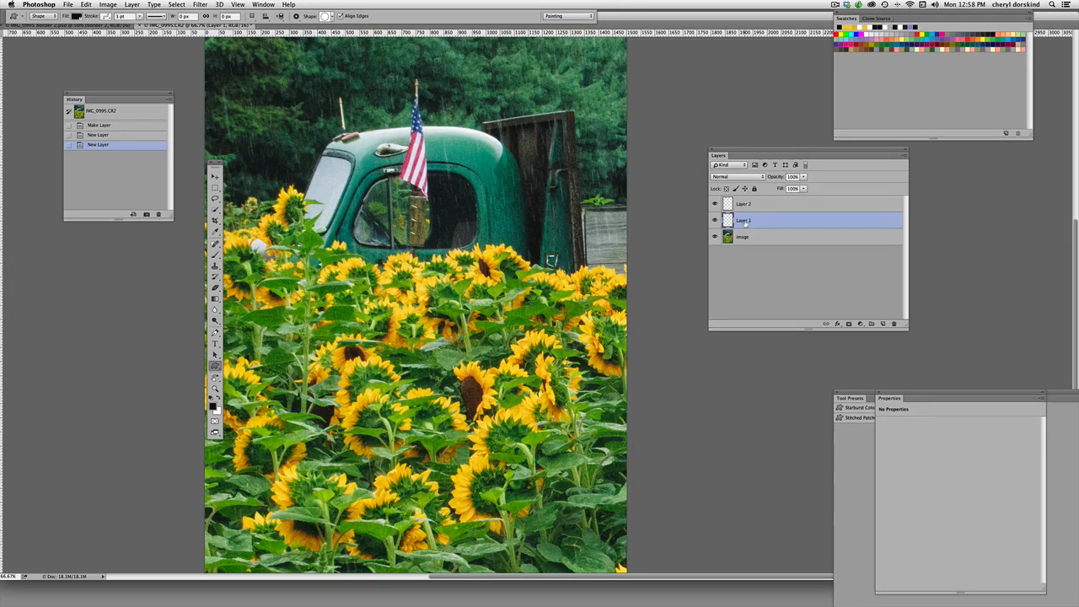
double_click(744, 219)
text(background)
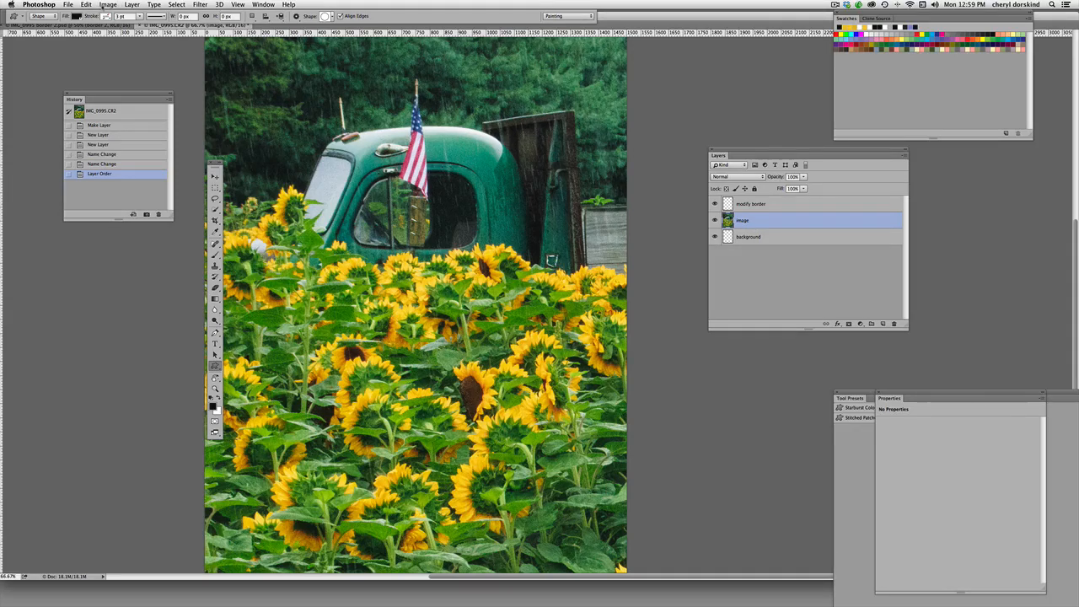
- Resize the canvas to 120 percent width and height, then select the background layer
click(115, 7)
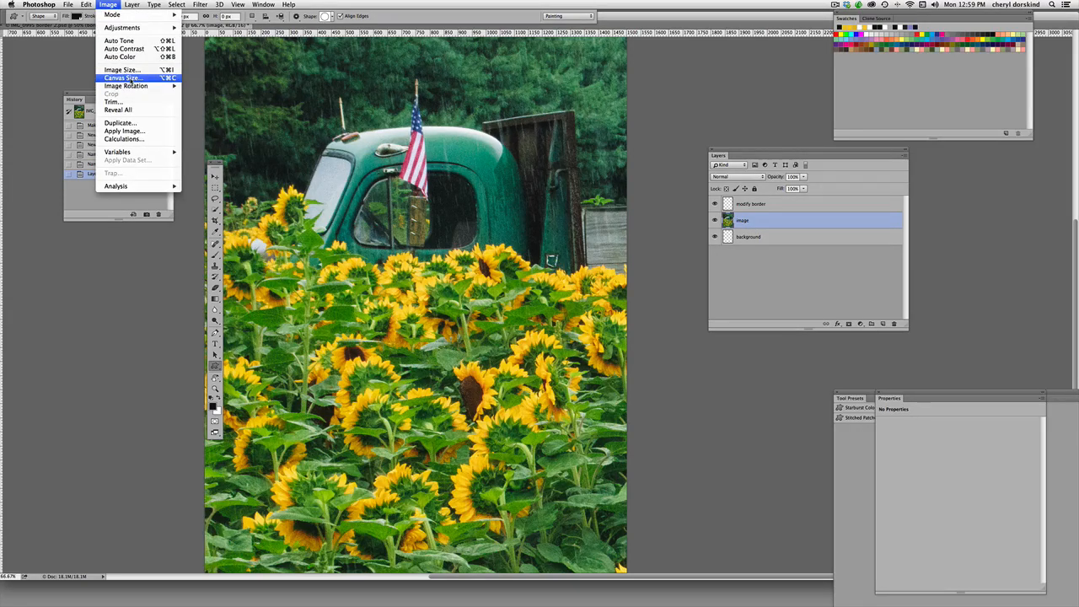
click(125, 83)
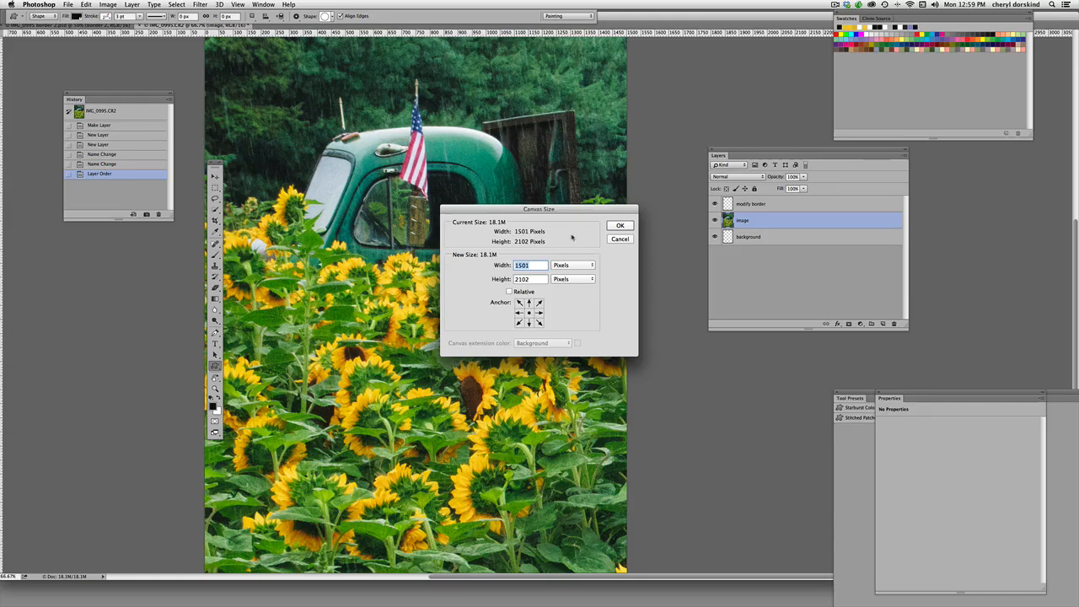
click(574, 265)
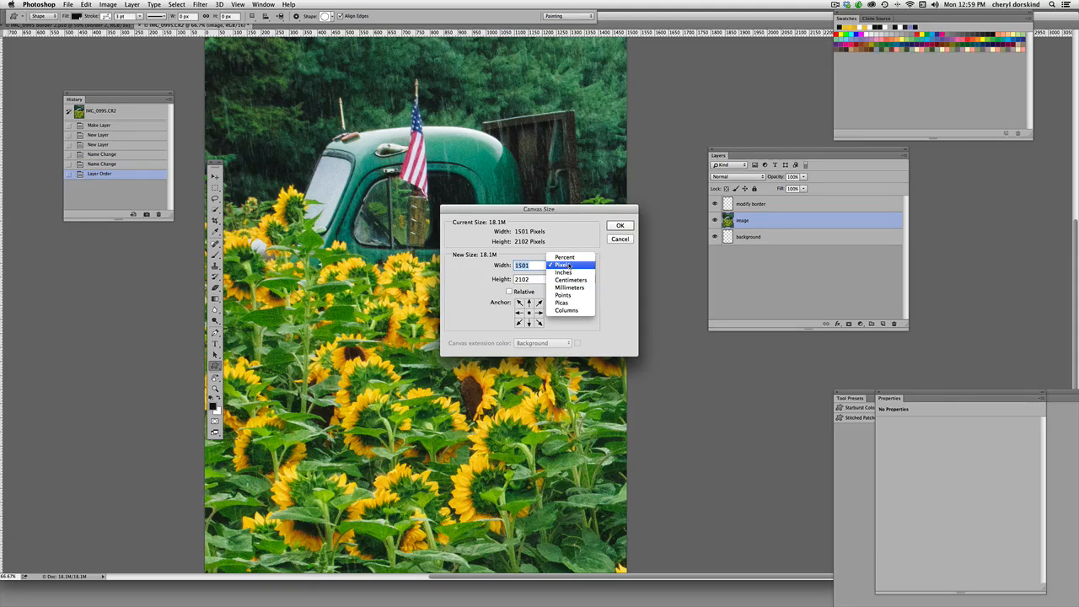
click(563, 256)
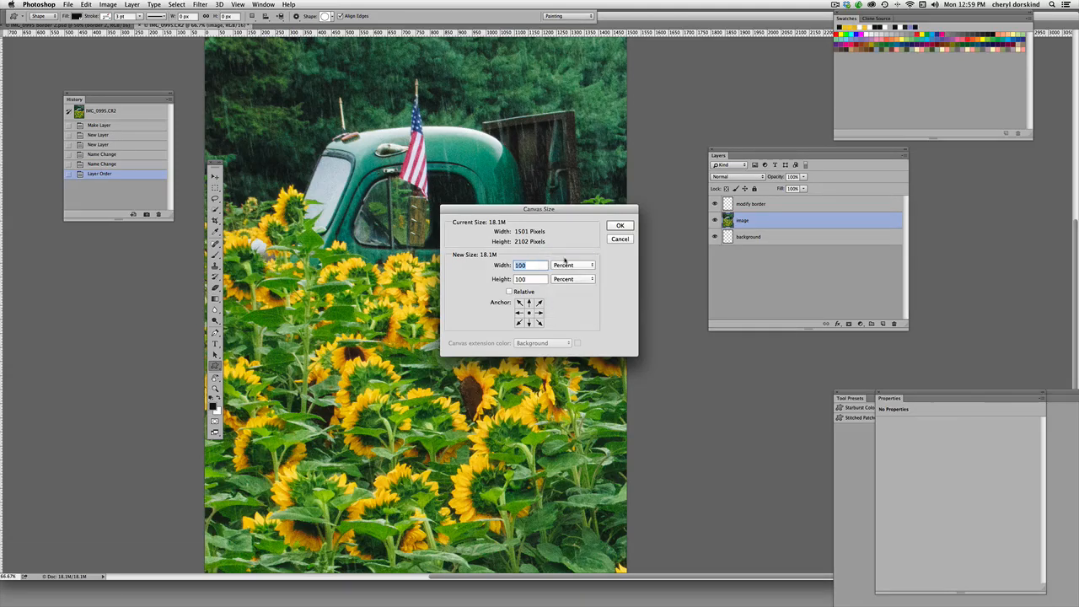
text(120)
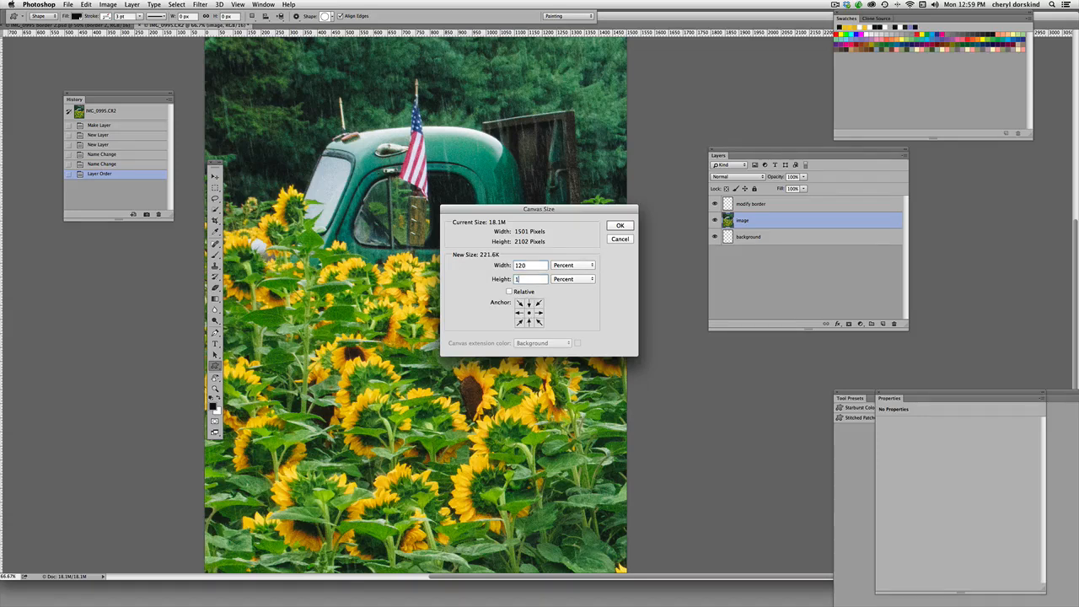
text(120)
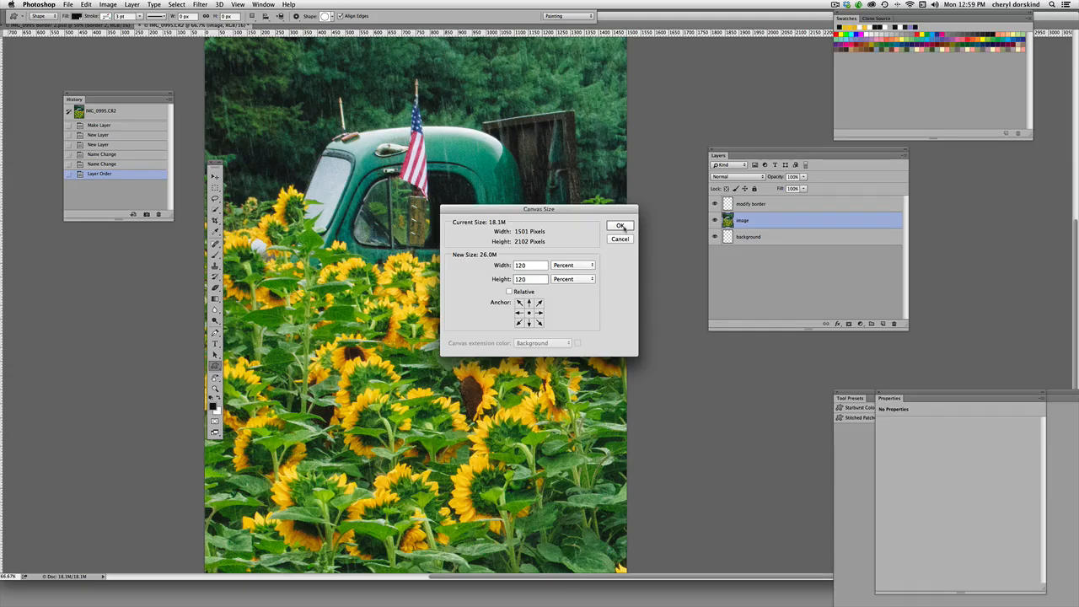
click(620, 226)
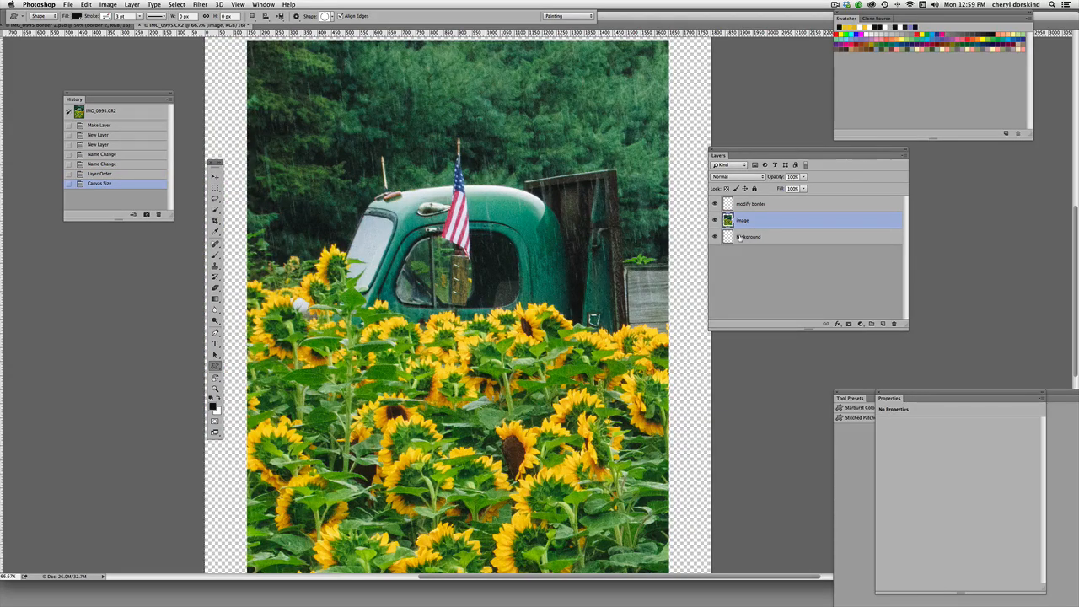
click(750, 236)
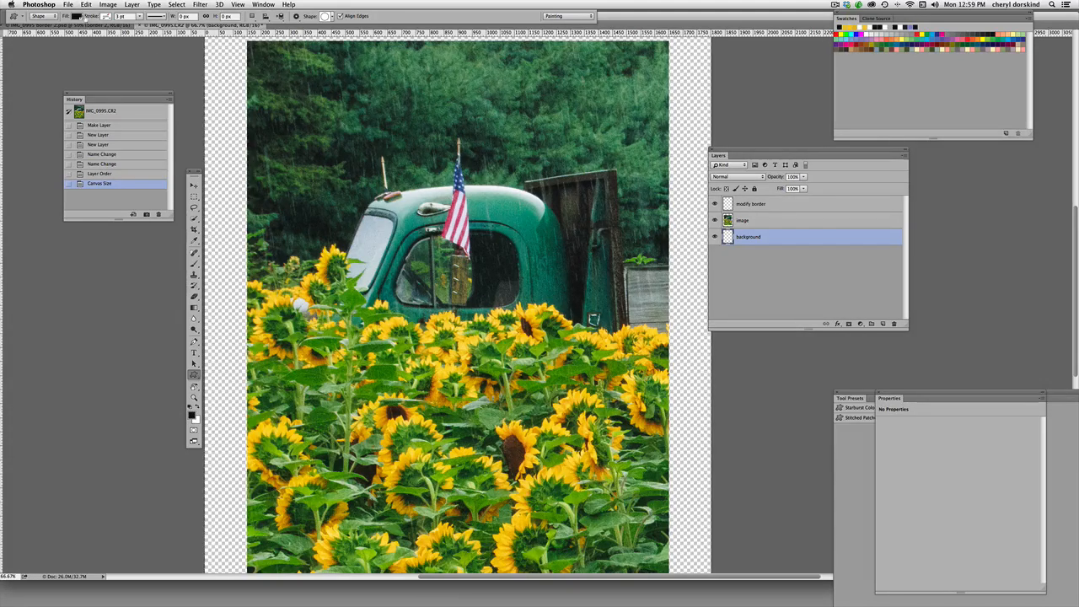
- Fill the background layer with the white background colour
click(102, 7)
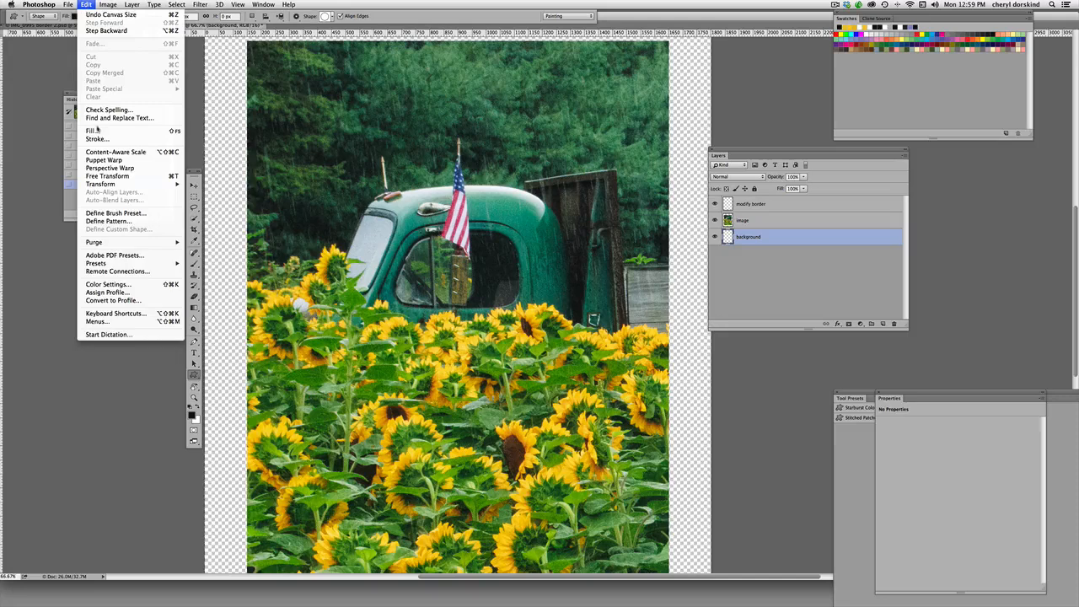
click(91, 128)
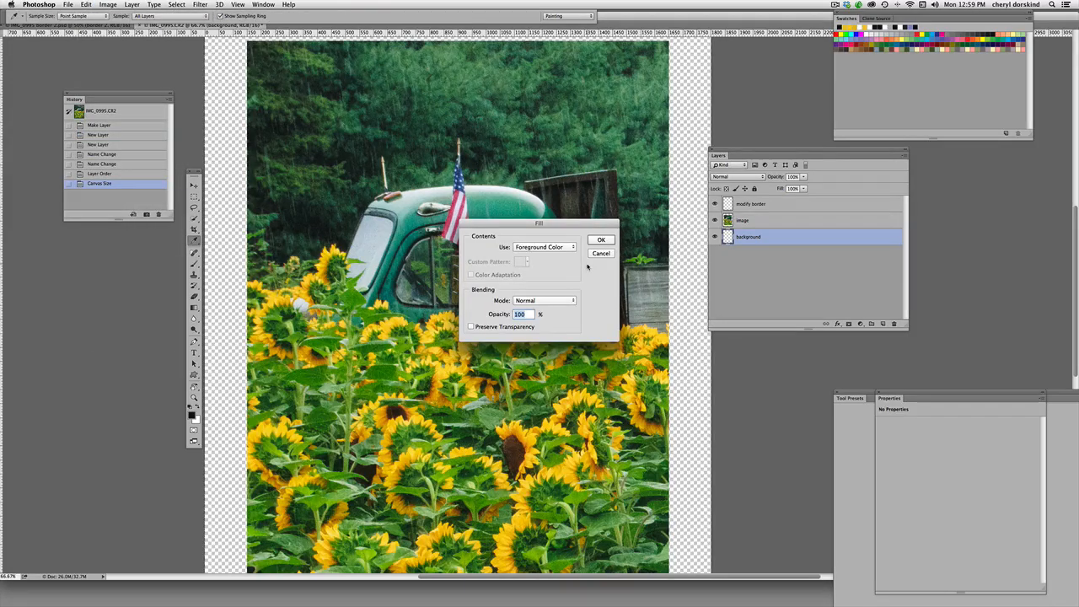
click(543, 246)
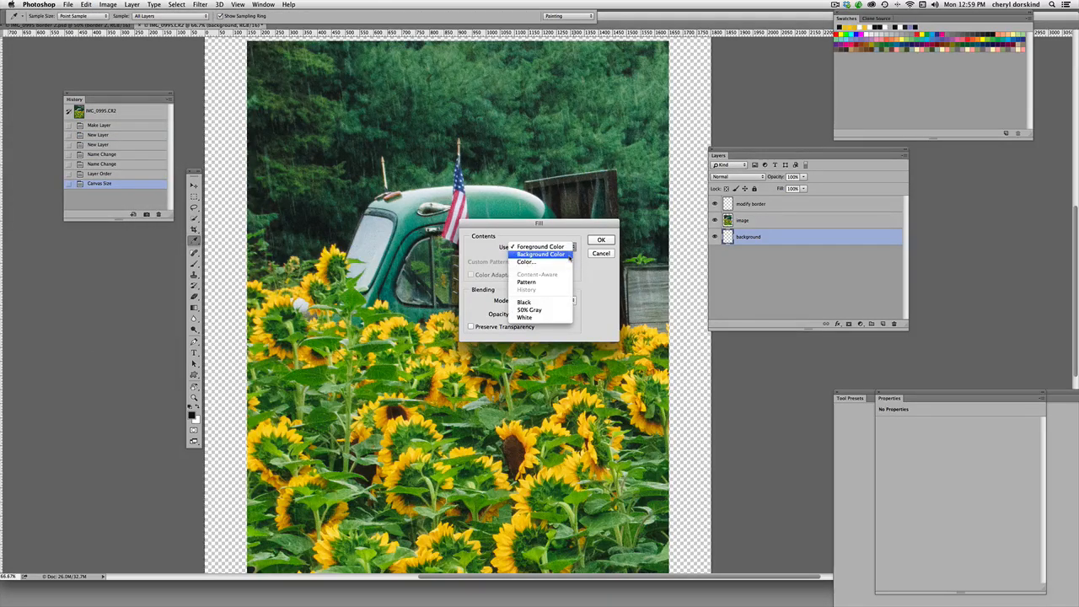
click(539, 255)
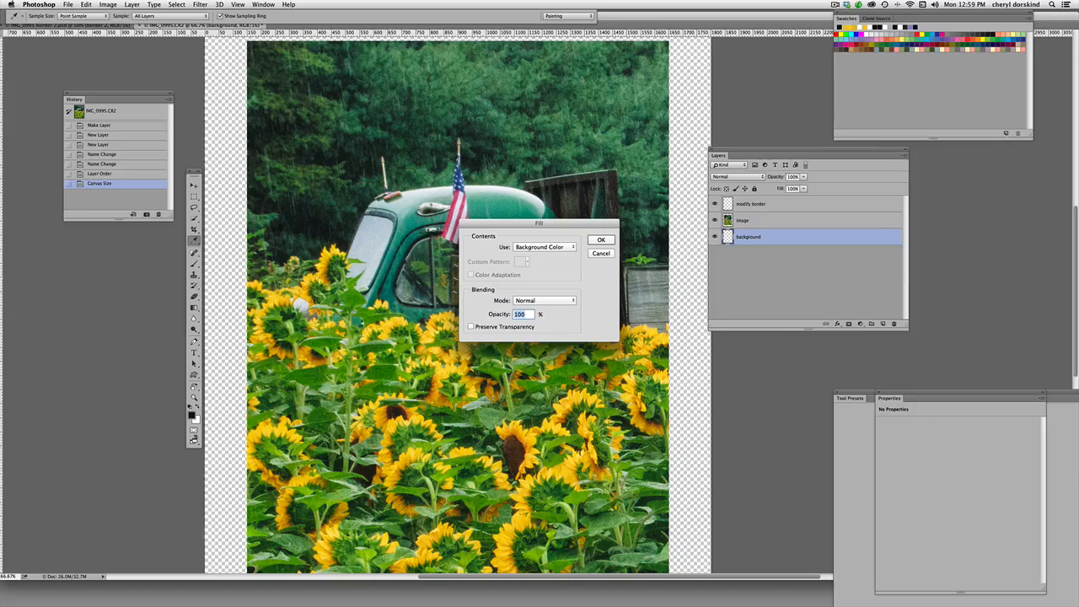
click(600, 239)
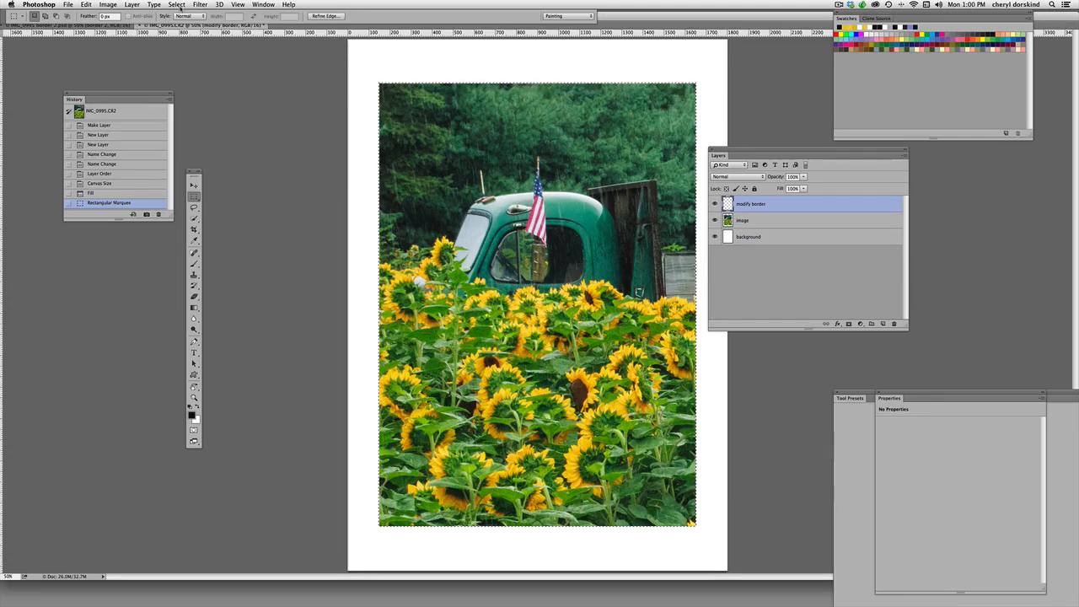
- Convert the selection into a 60-pixel border band via Select > Modify > Border
click(179, 5)
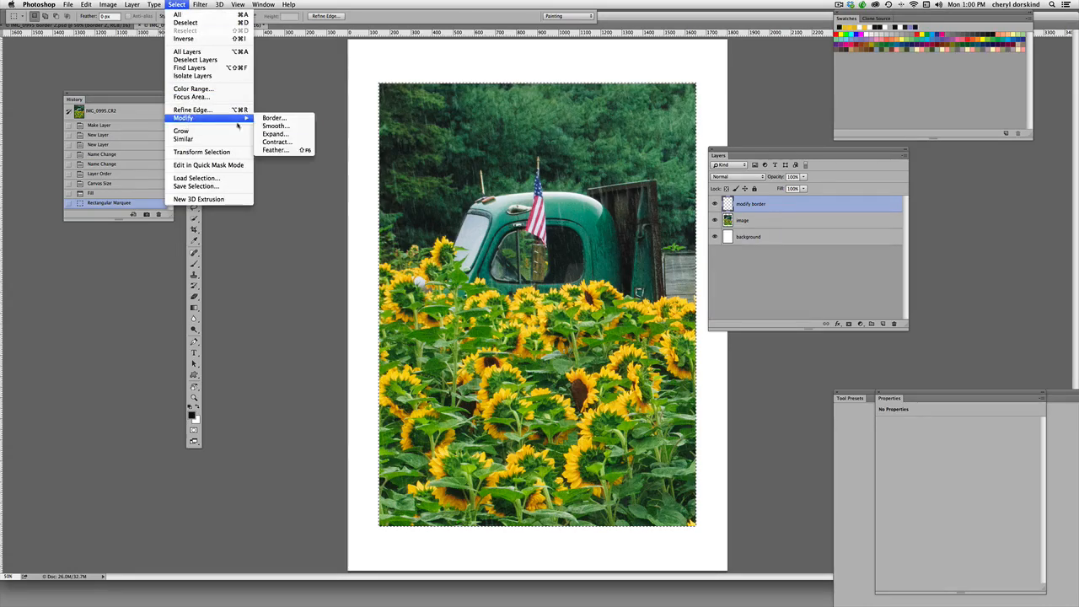
mouse_move(275, 118)
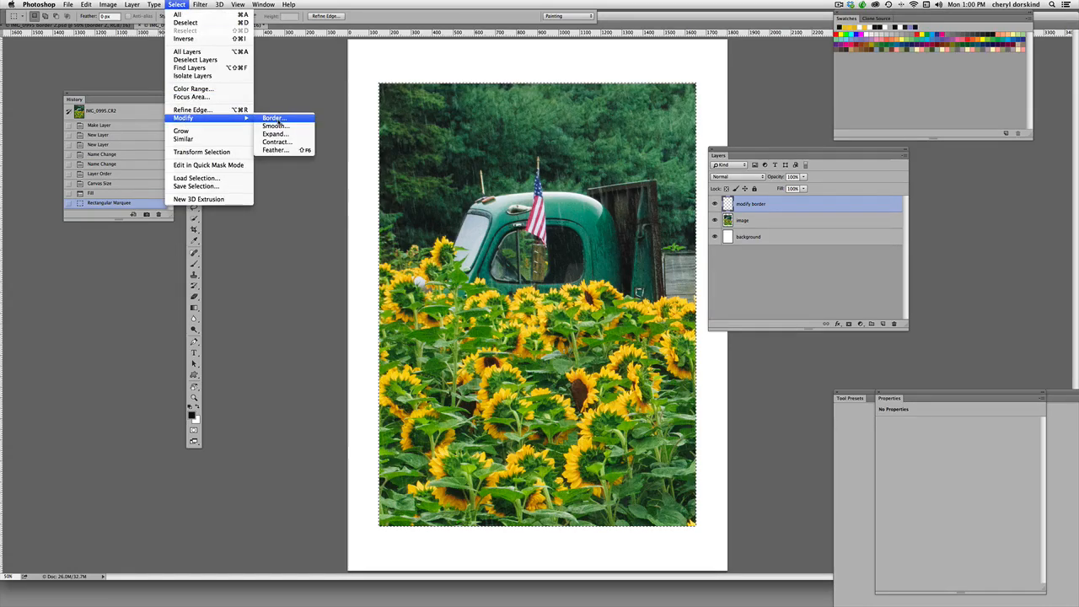
click(271, 118)
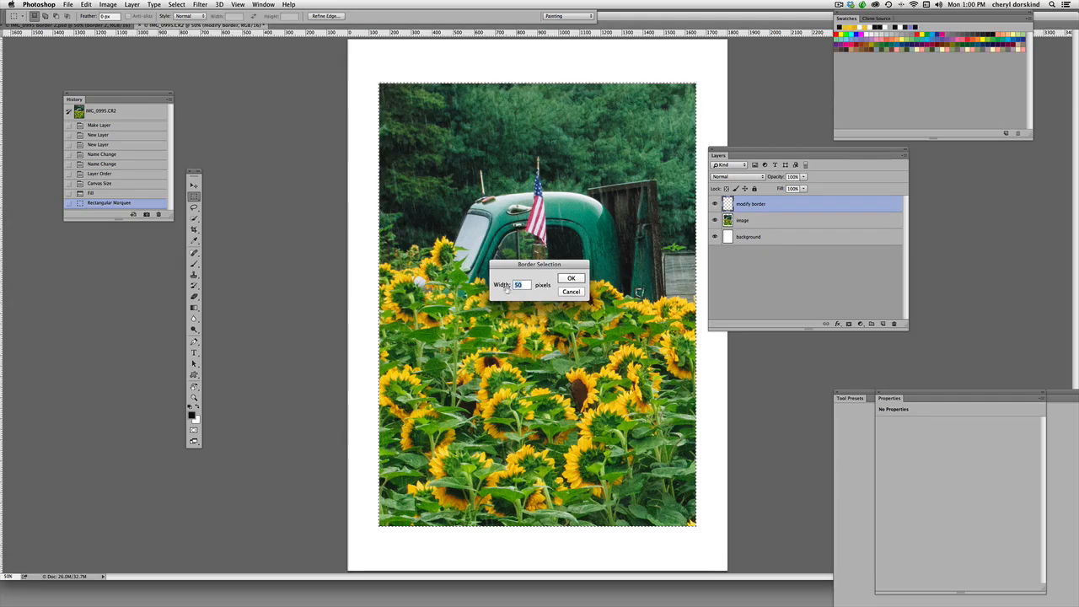
text(60)
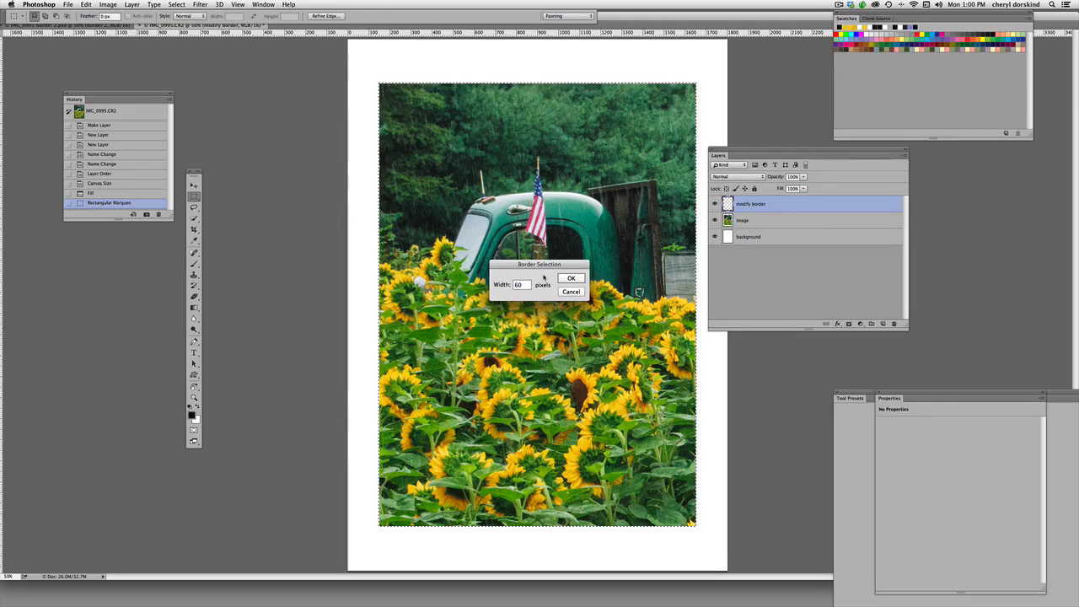
click(570, 278)
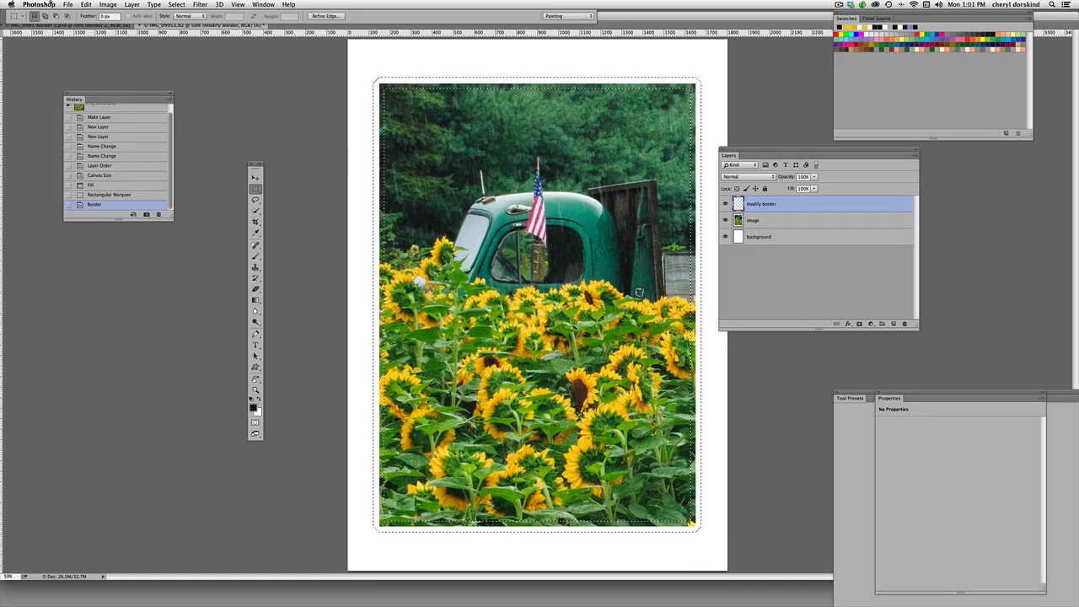
- Fill the border selection with a custom golden yellow chosen in the Color Picker
click(84, 5)
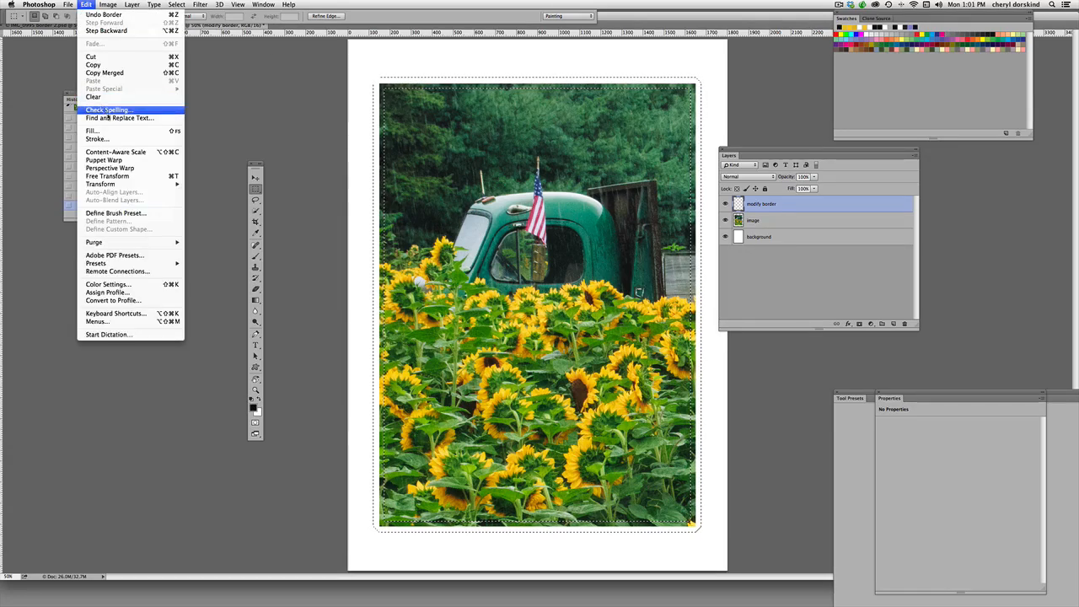
click(91, 139)
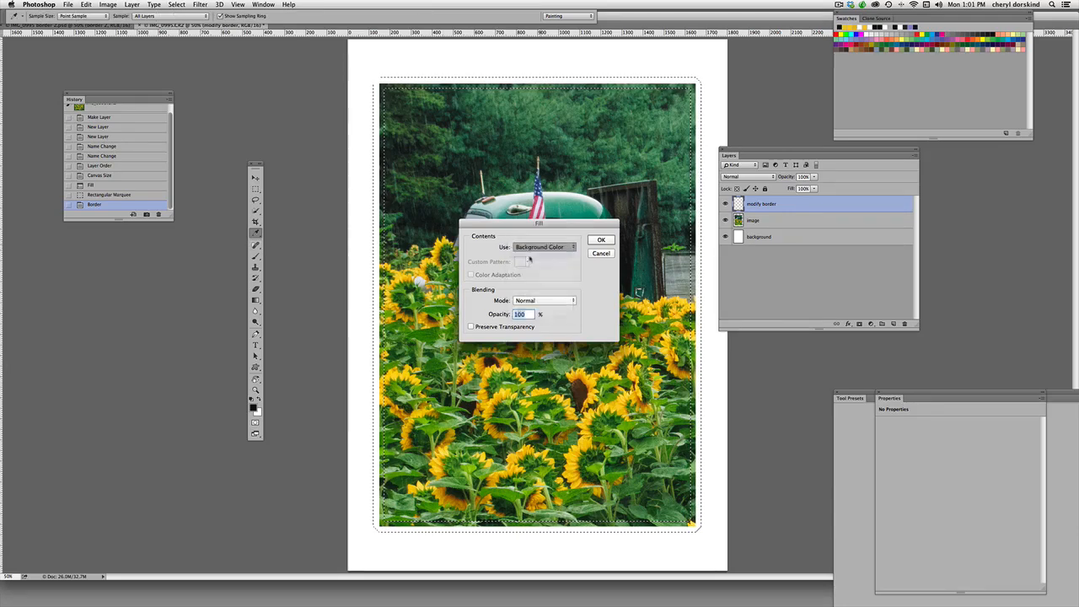
click(543, 246)
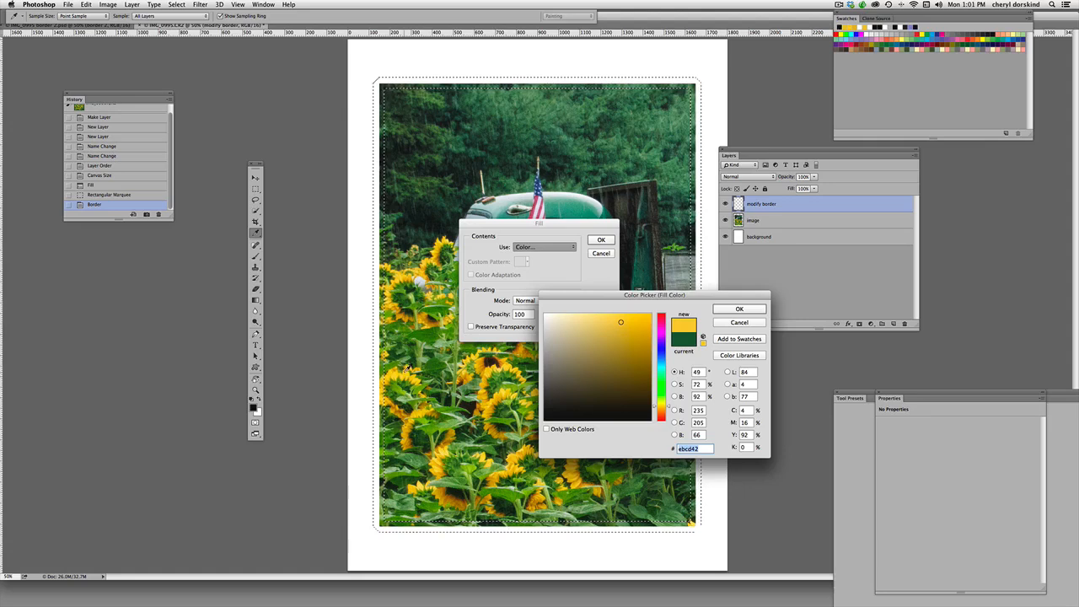
click(634, 322)
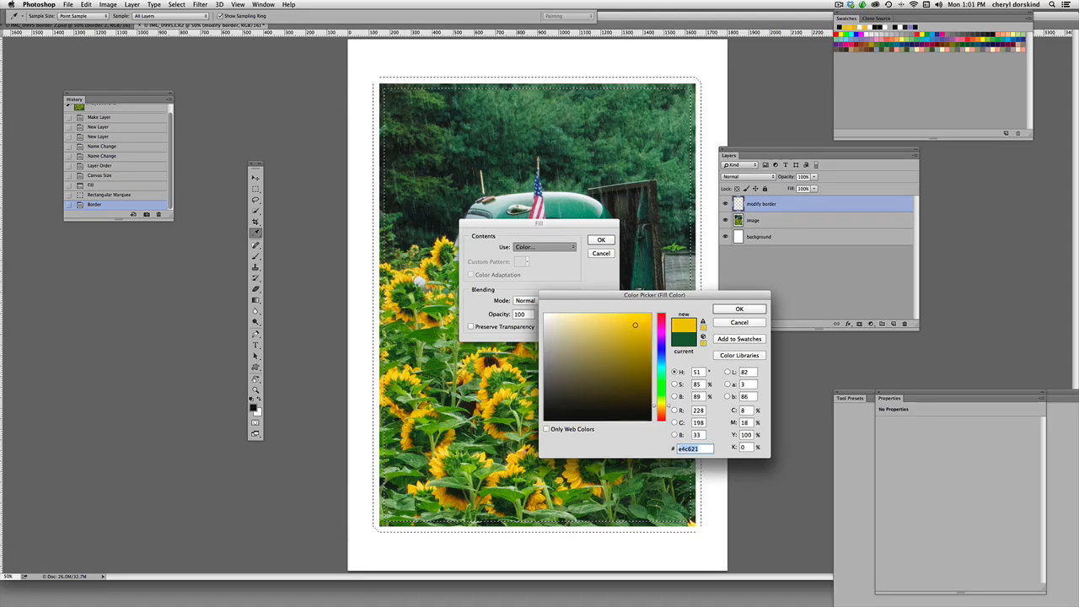
click(629, 330)
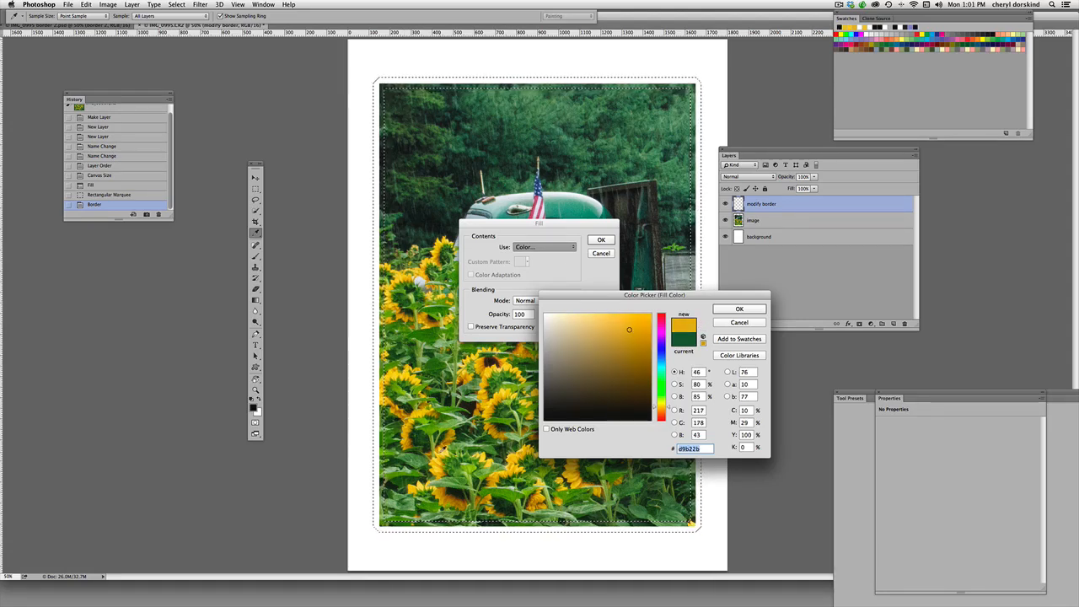
click(619, 321)
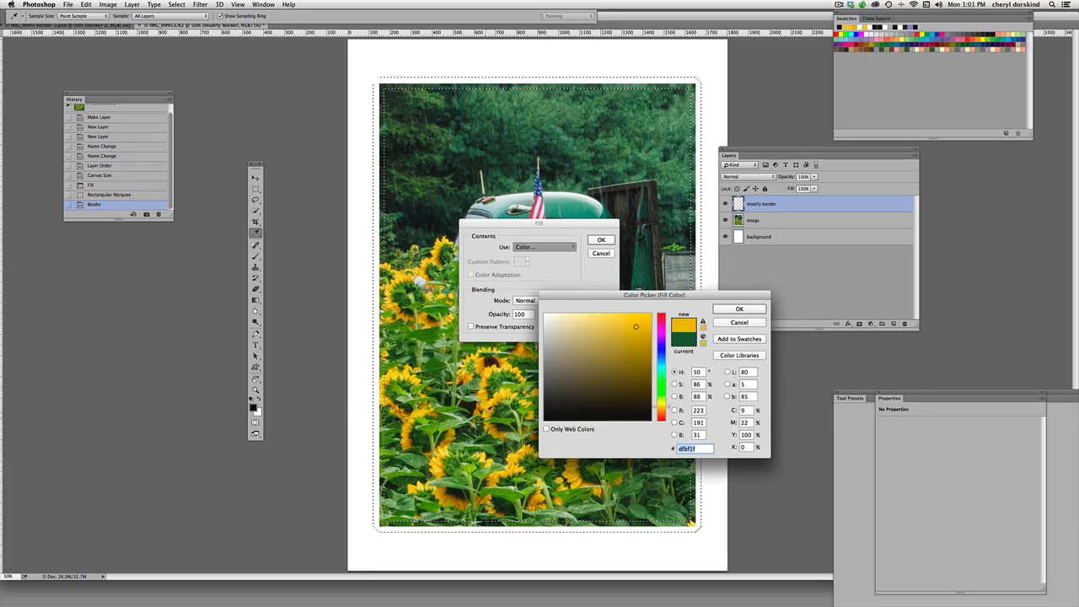
click(637, 331)
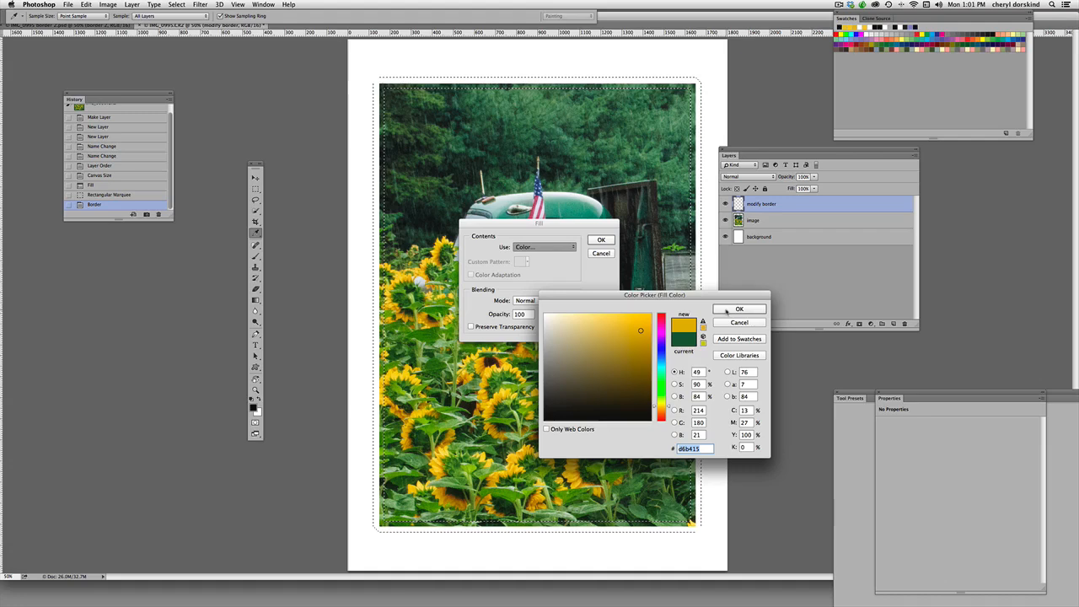
click(739, 309)
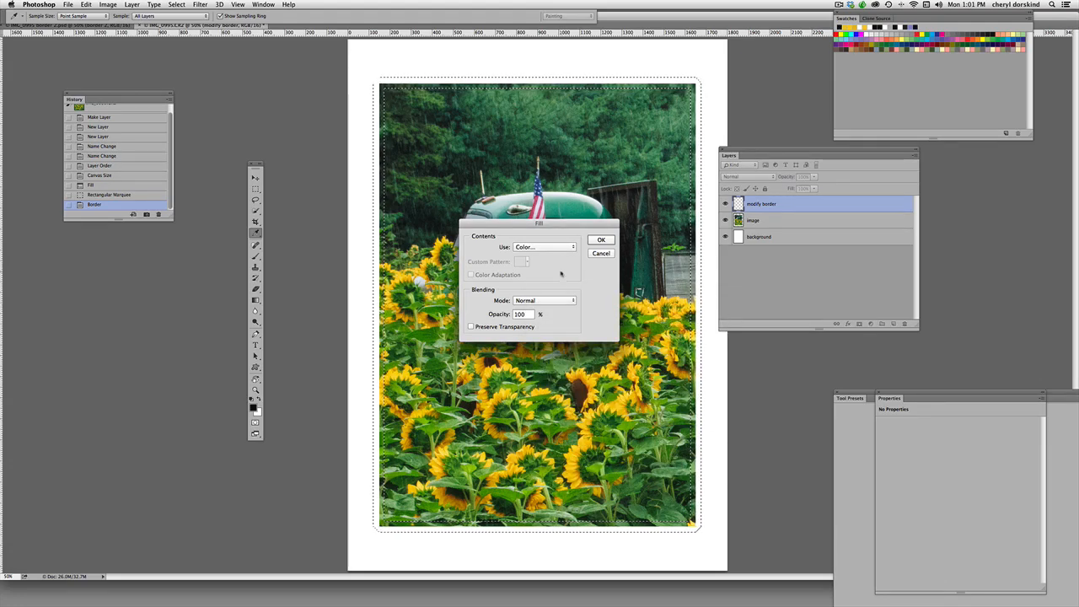
click(601, 239)
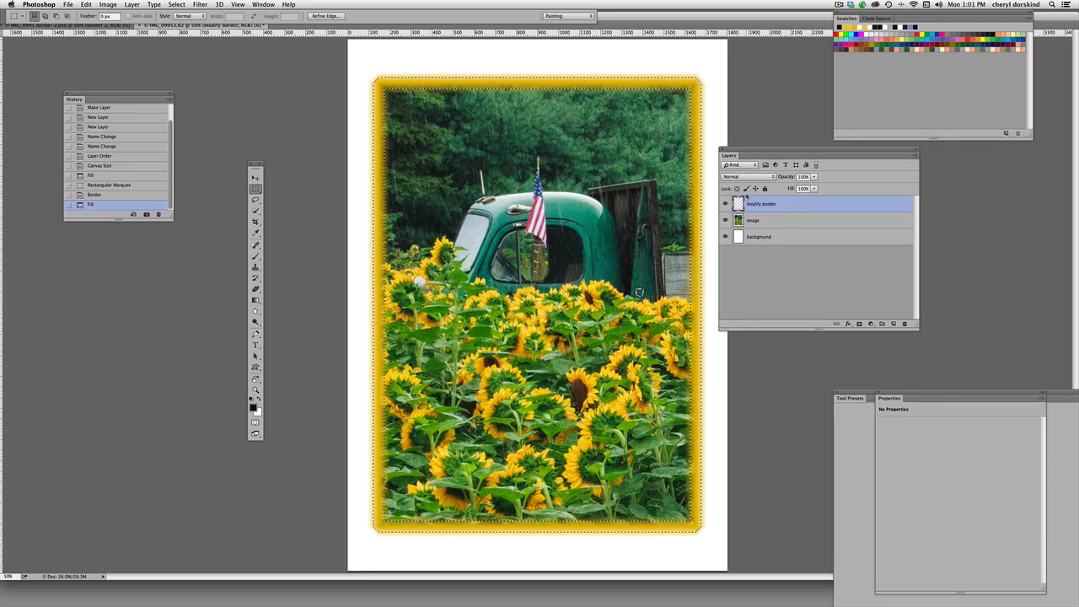
- Cycle the yellow border layer through Darken, Multiply, Screen, Overlay, Difference and settle on a rich gold mode
click(745, 177)
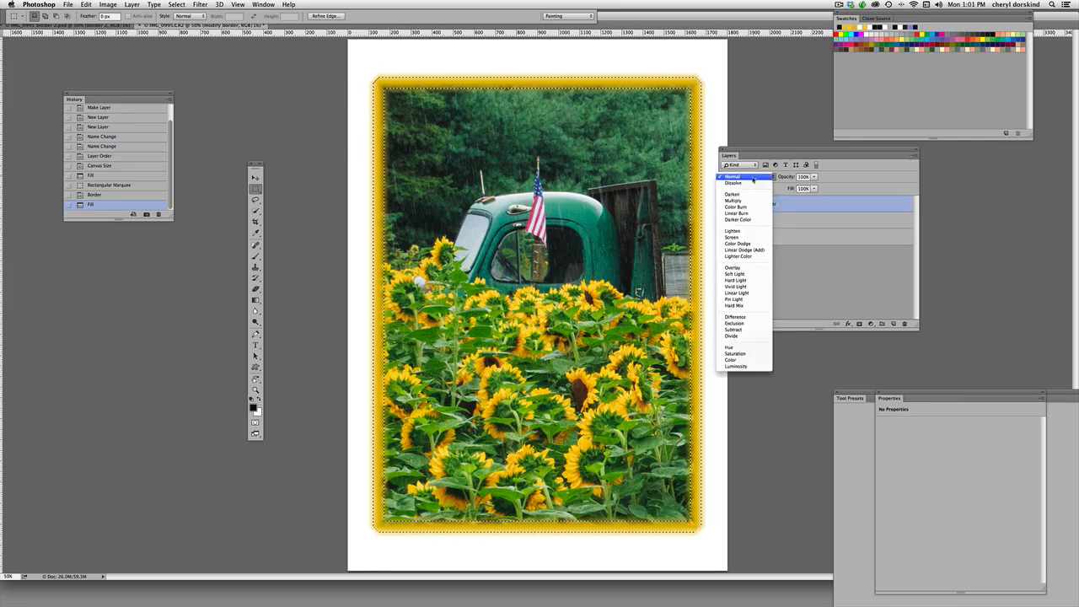
click(725, 195)
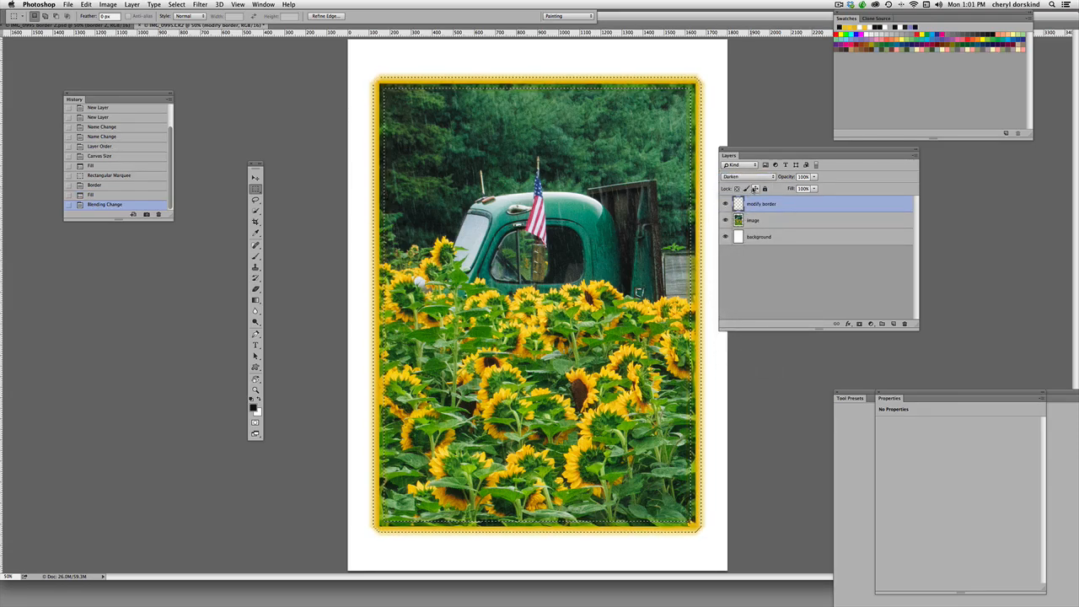
click(738, 177)
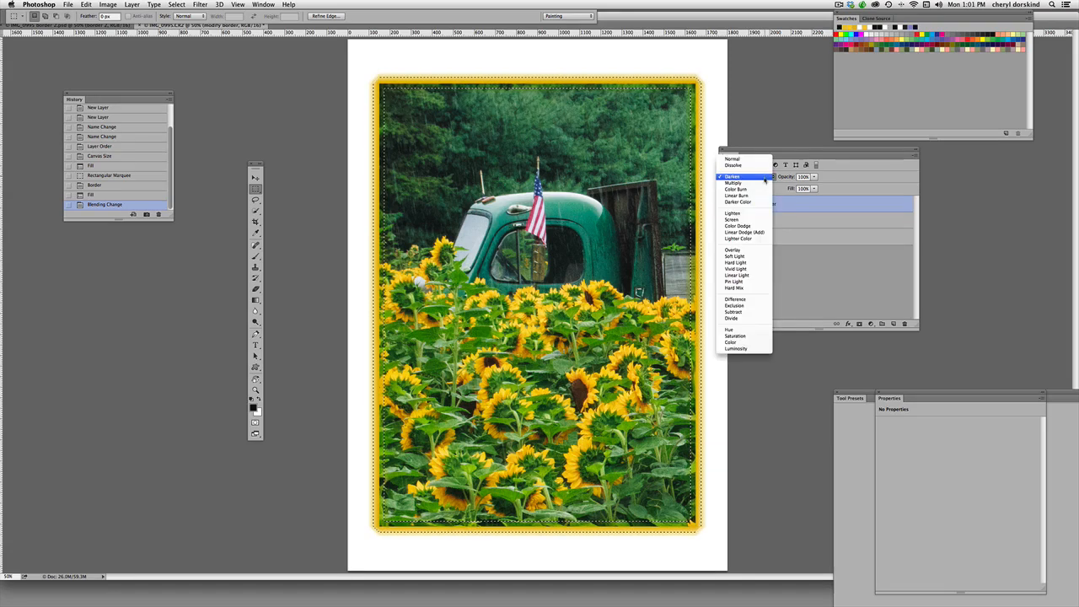
click(732, 182)
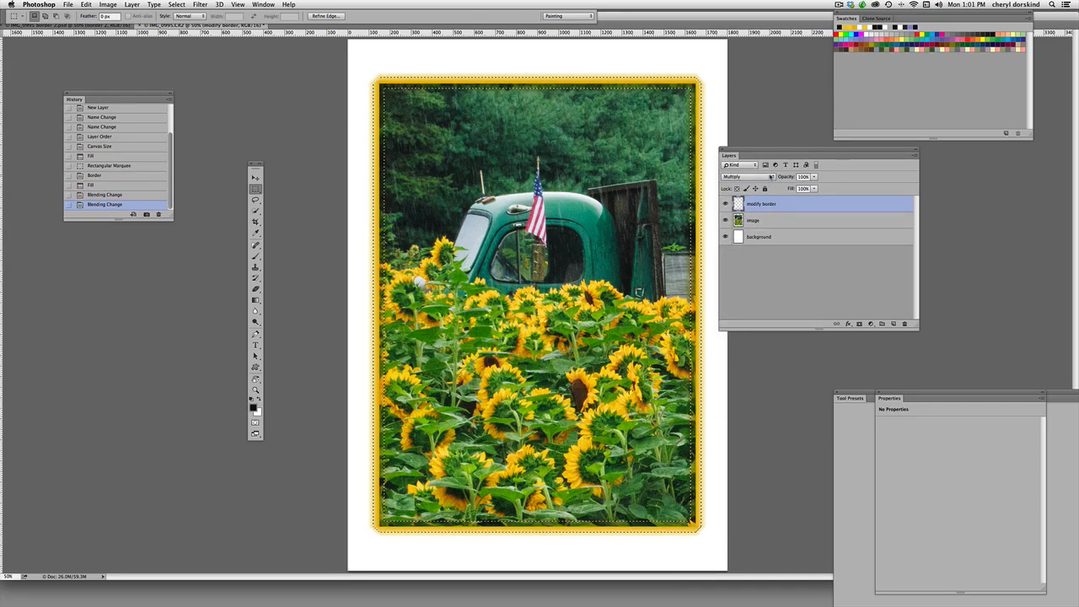
click(759, 177)
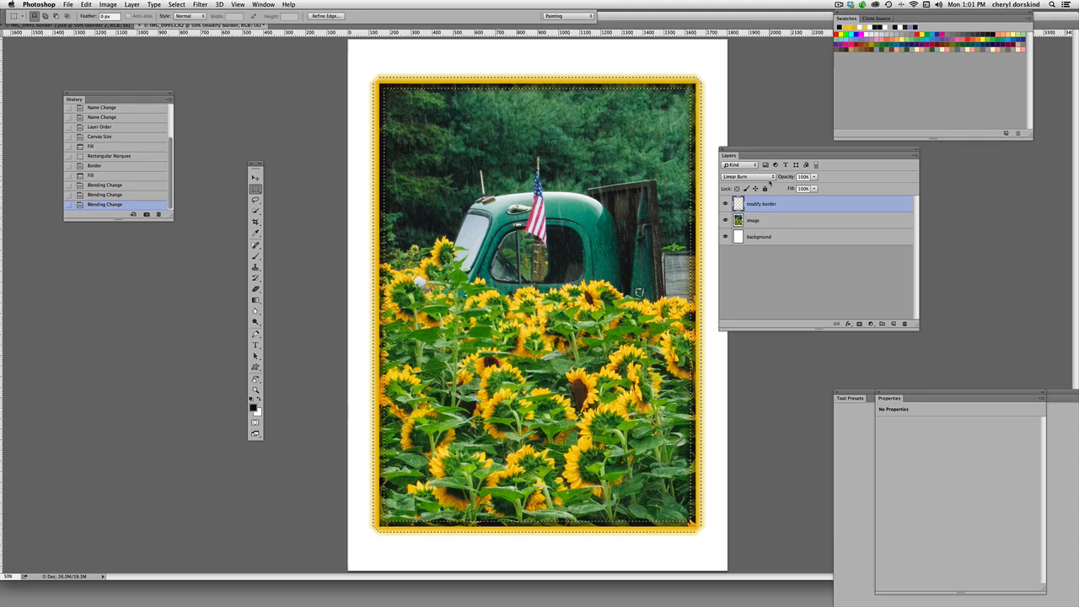
click(745, 177)
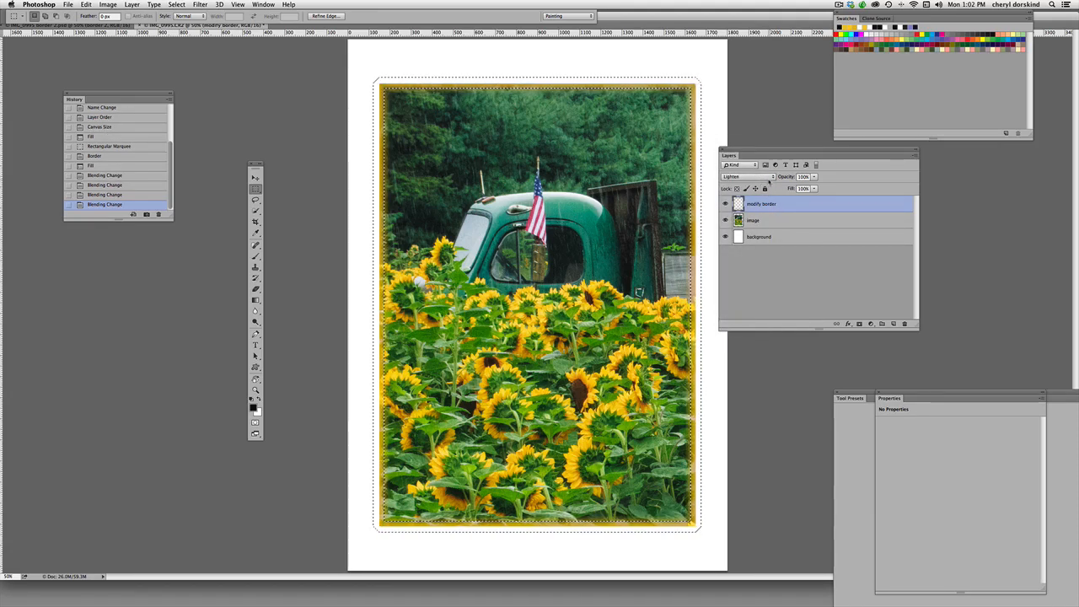
mouse_move(748, 177)
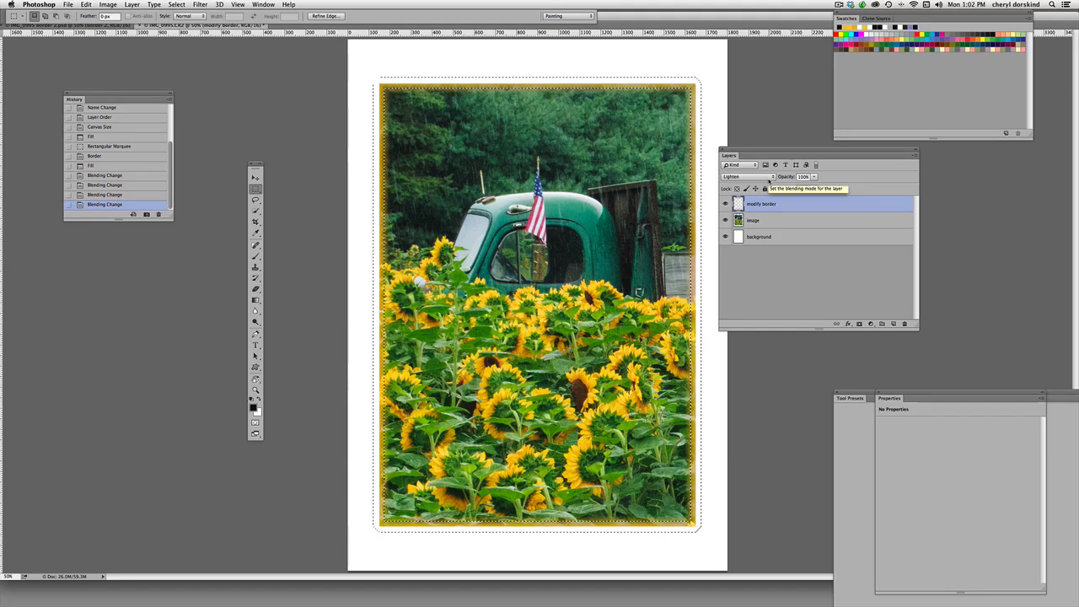
click(749, 177)
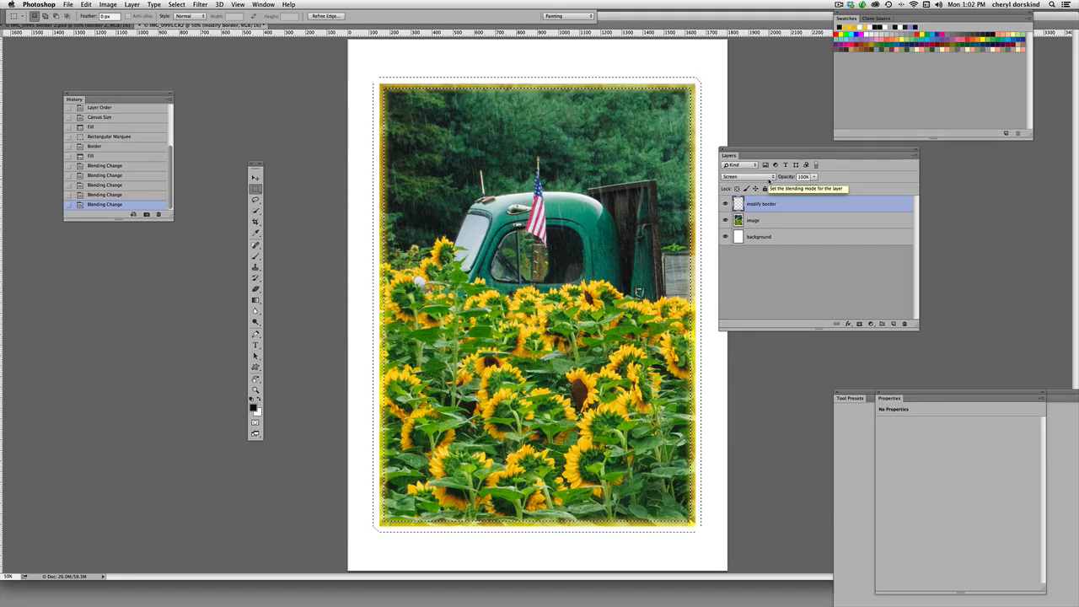
click(750, 177)
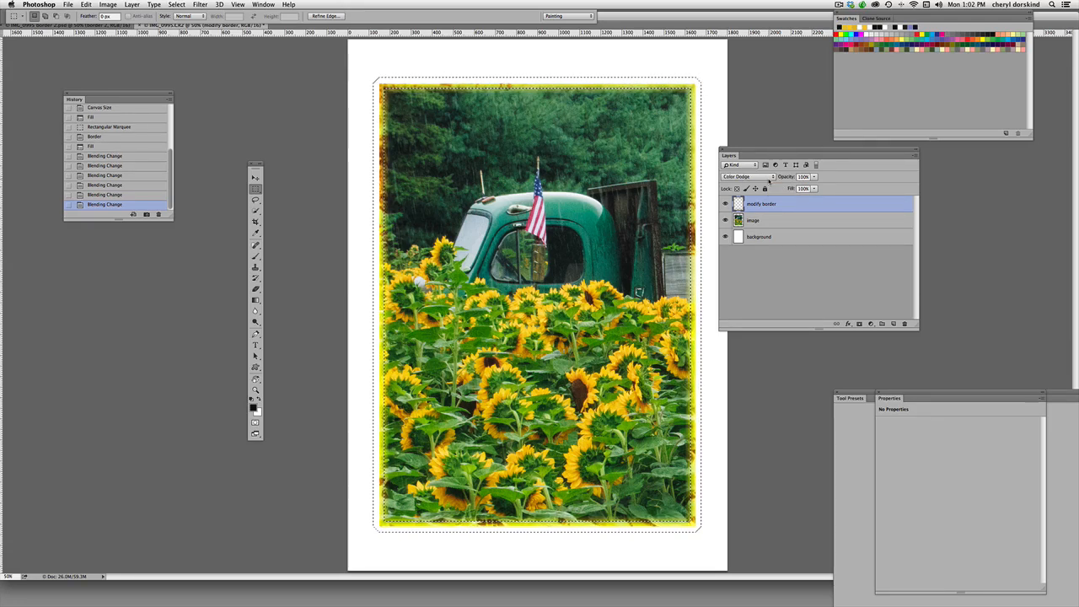
click(749, 177)
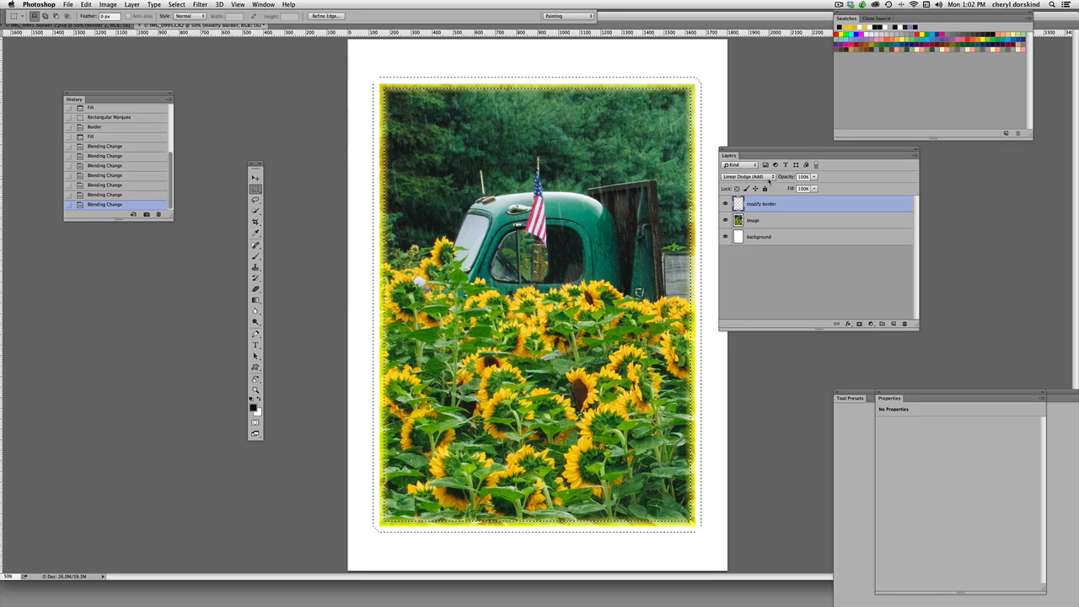
click(756, 177)
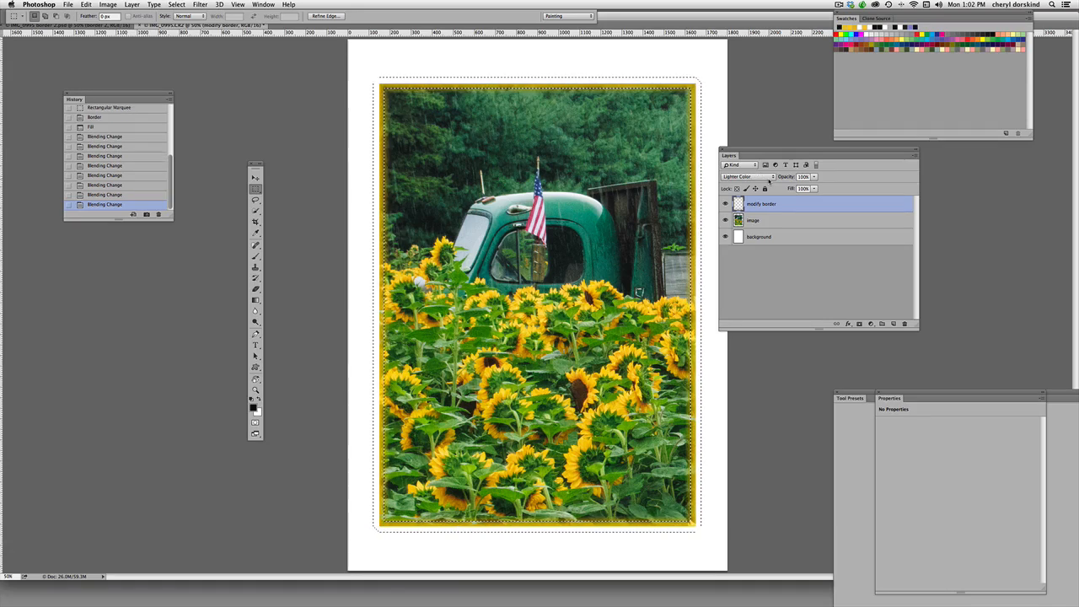
click(749, 177)
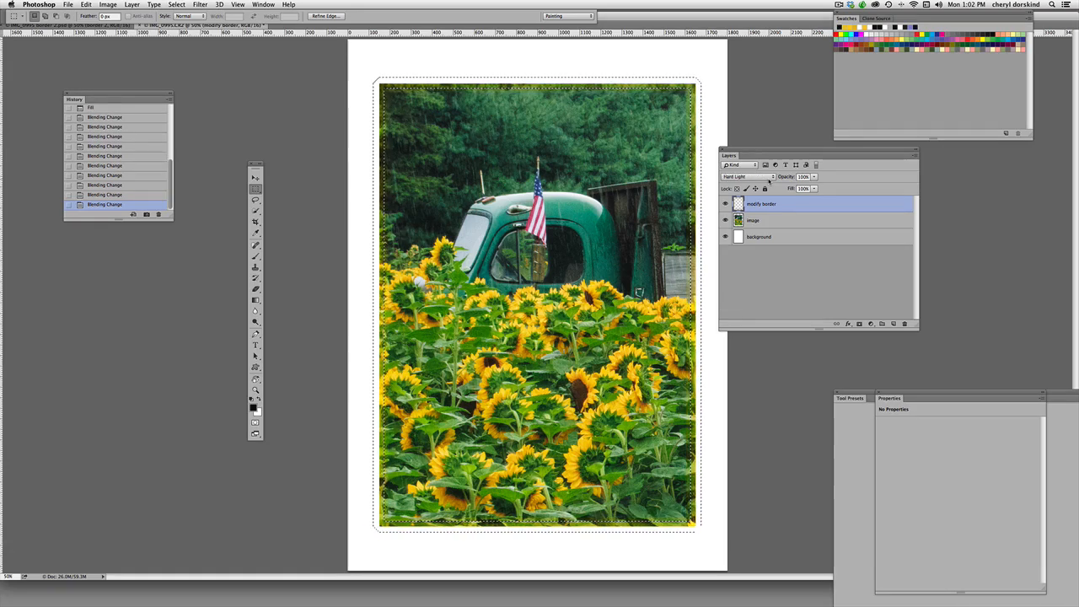
click(746, 177)
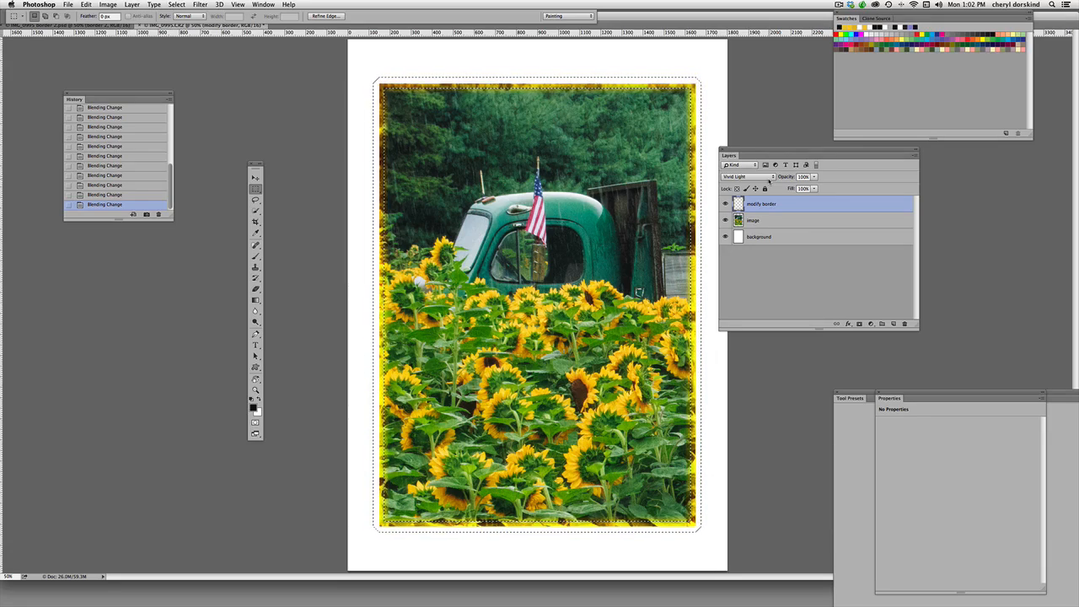
click(745, 177)
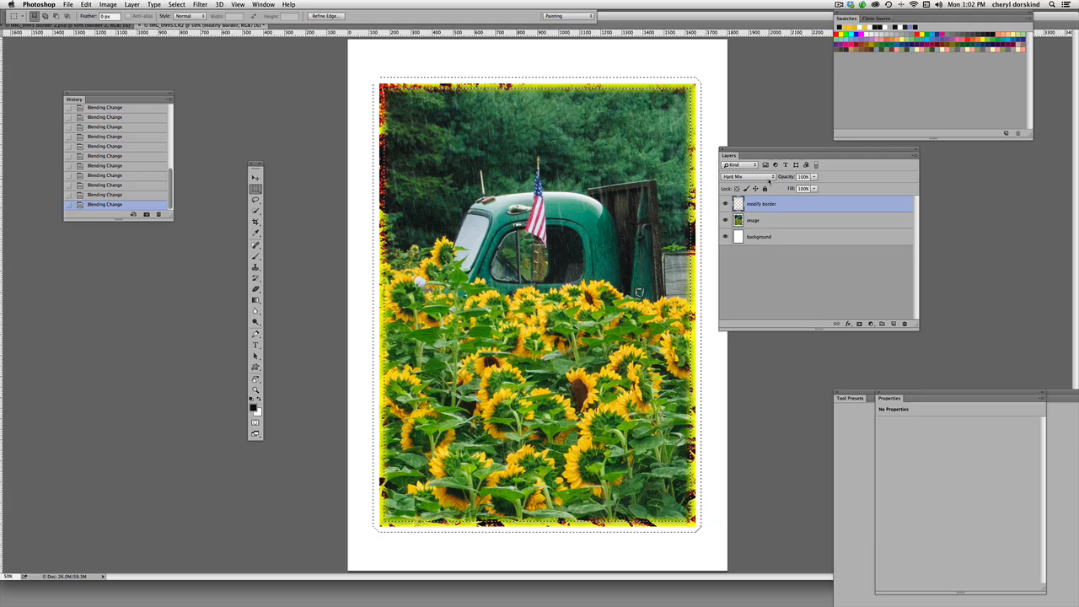
click(748, 177)
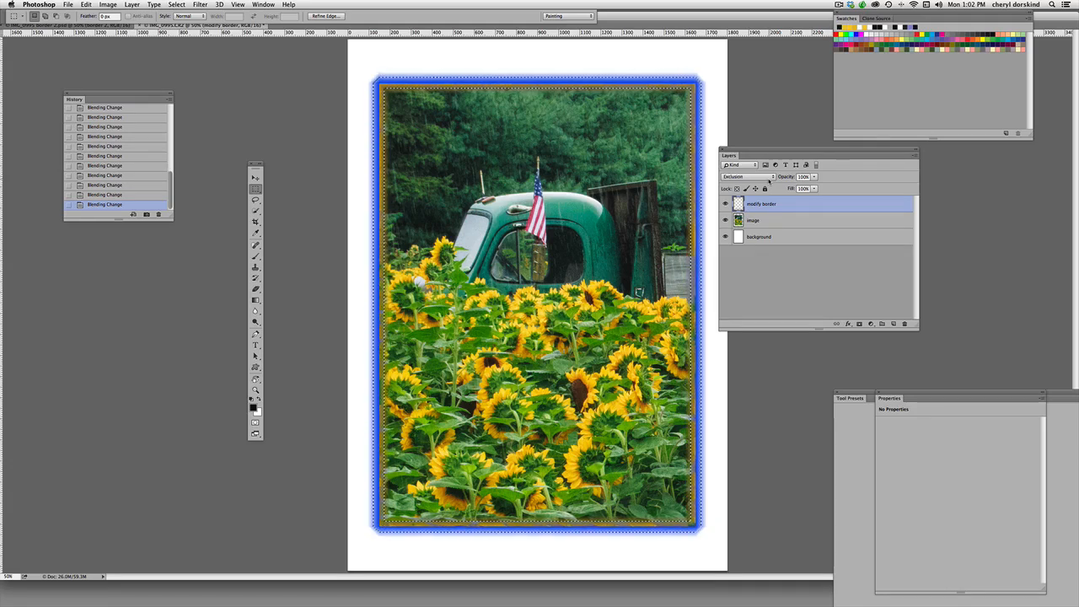
click(749, 177)
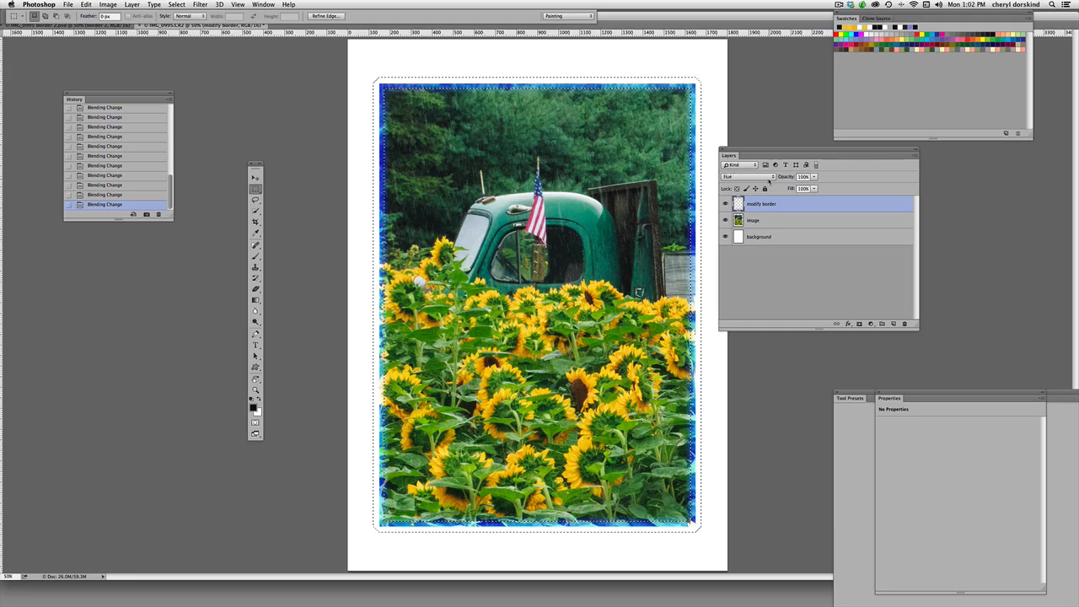
click(750, 177)
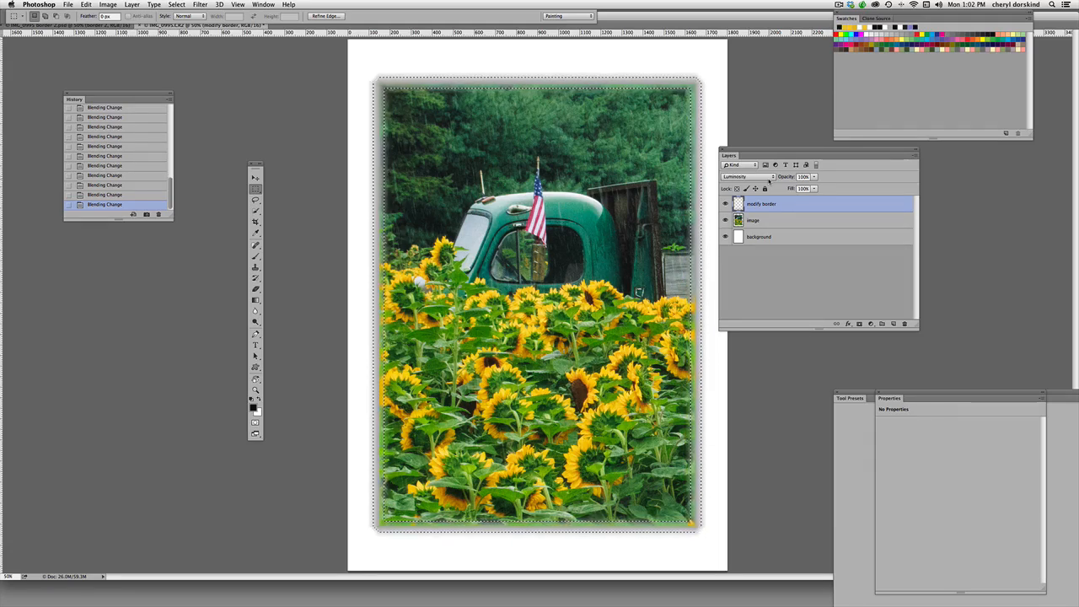
click(745, 177)
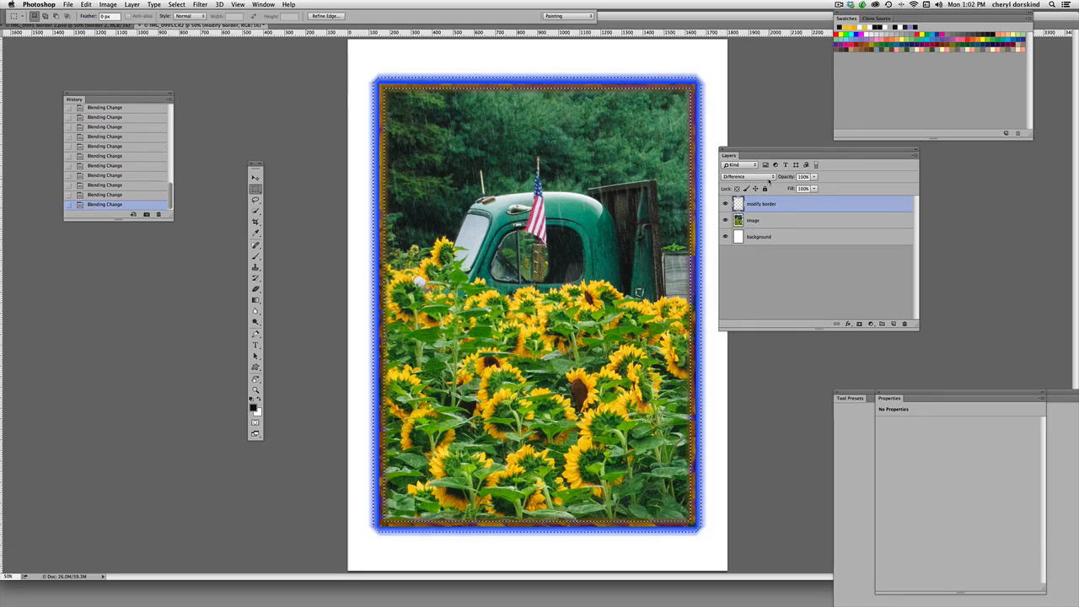
click(749, 177)
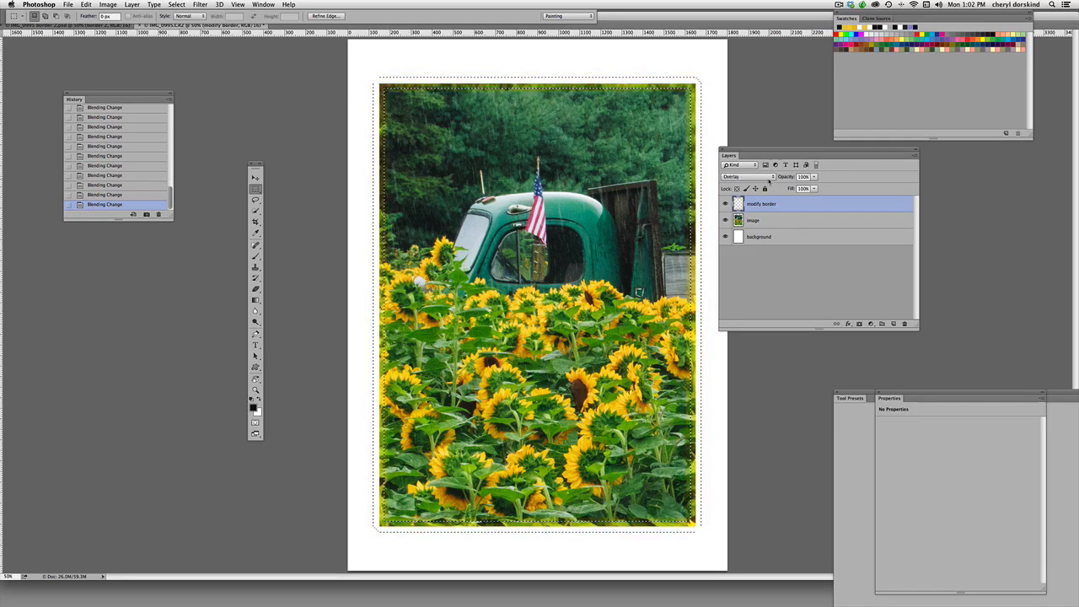
click(749, 177)
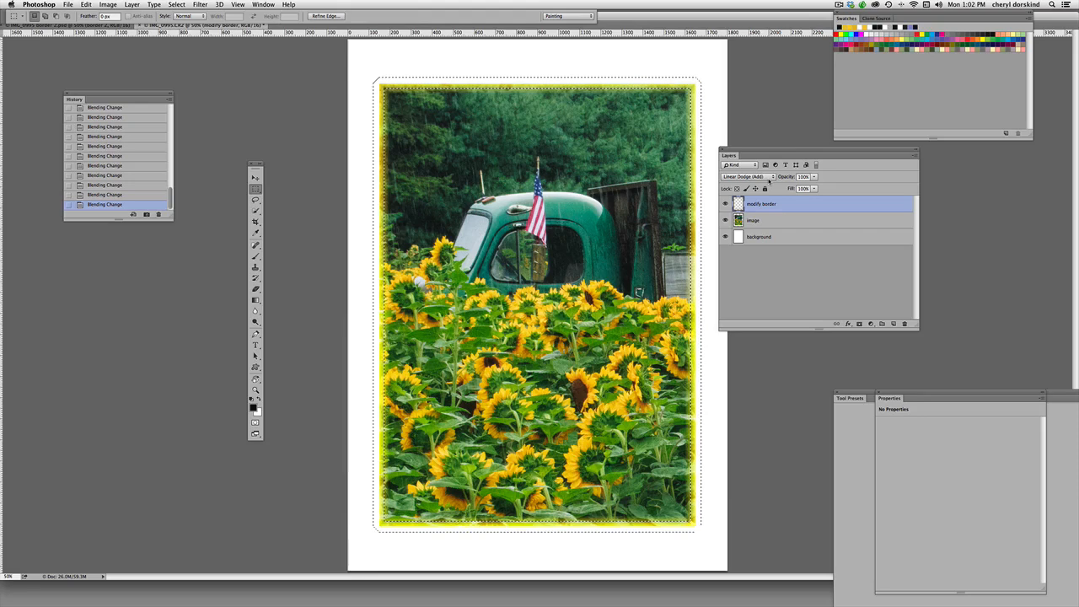
click(750, 177)
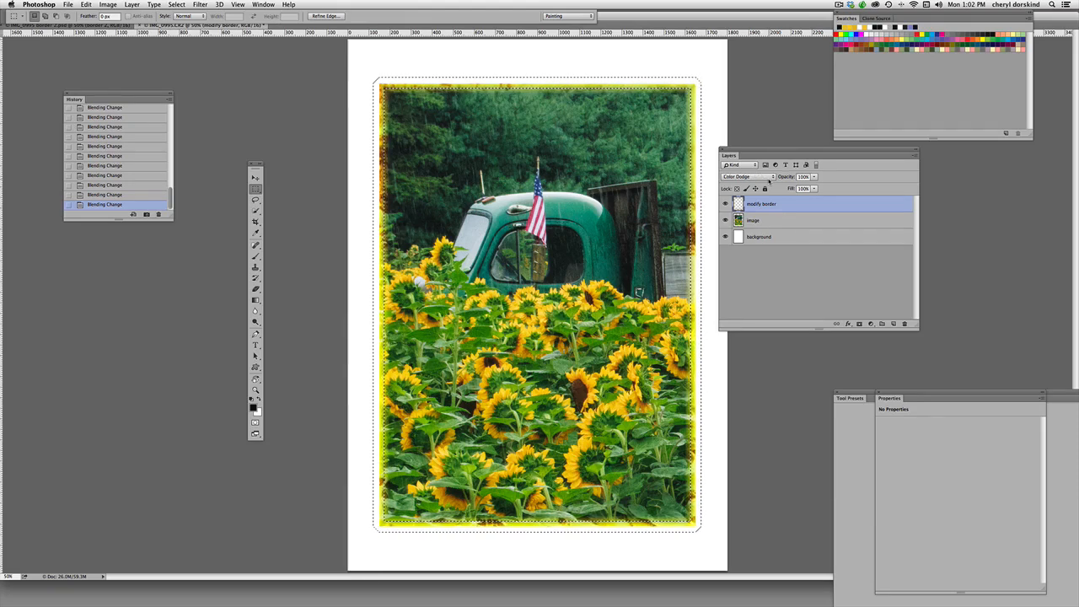
click(748, 177)
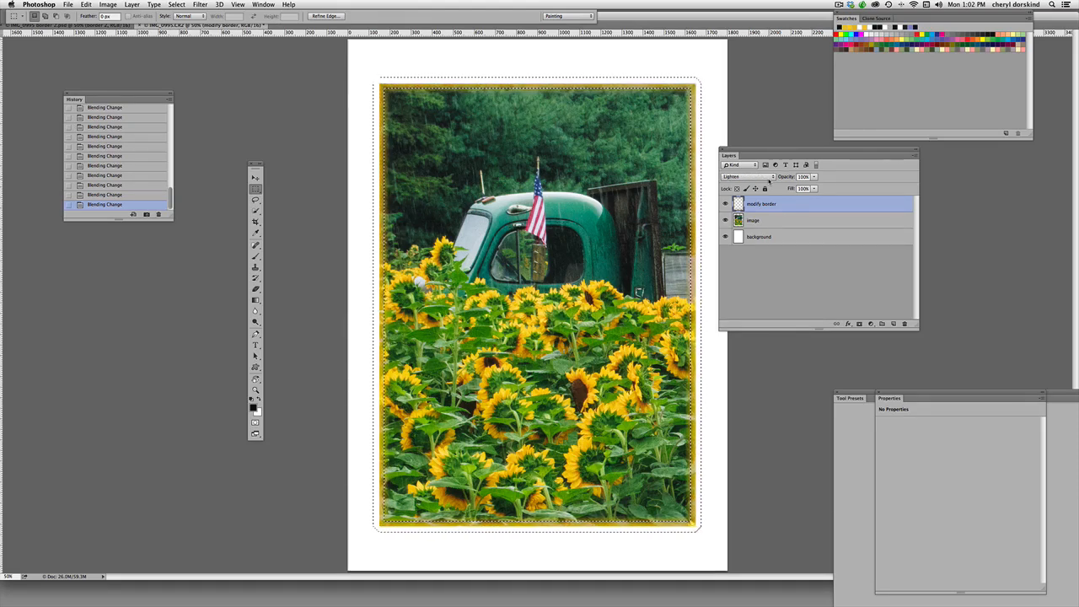
click(755, 177)
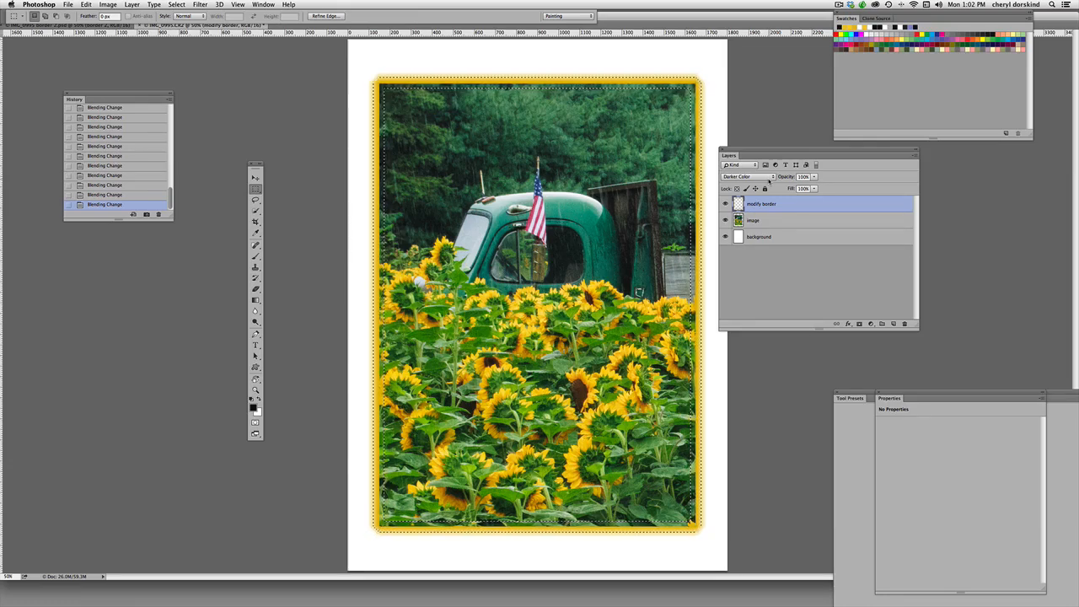
click(745, 177)
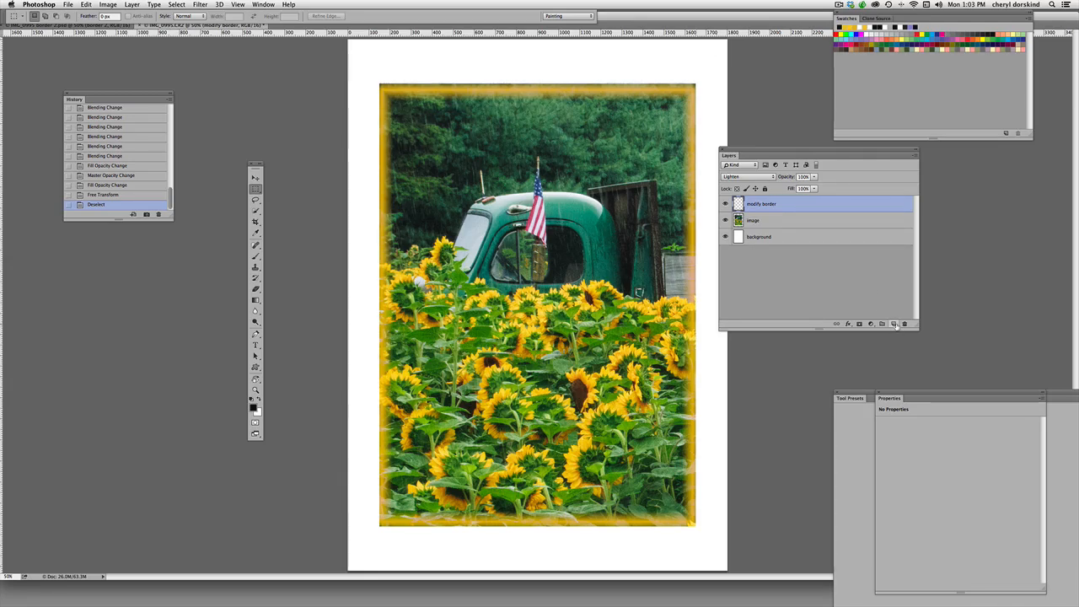
- Add a new top layer and rename it 'border'
click(894, 324)
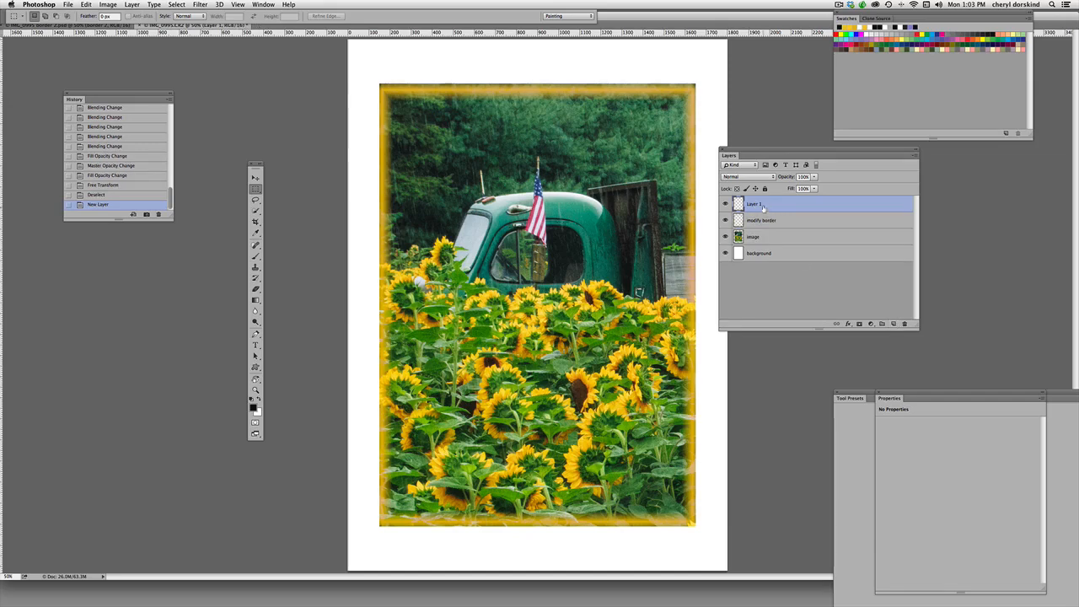
double_click(753, 204)
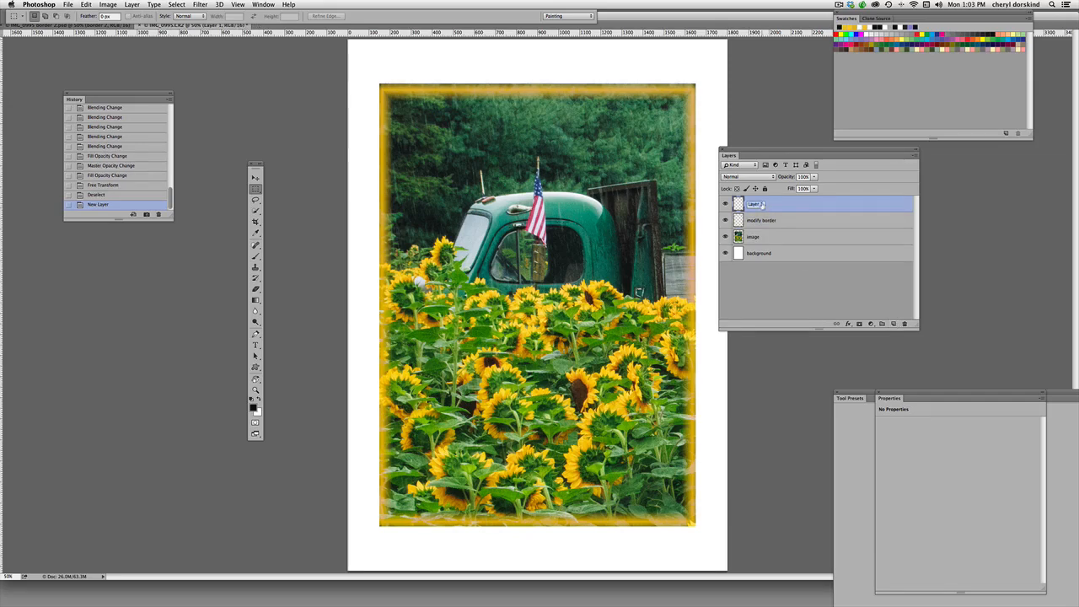
text(border 2)
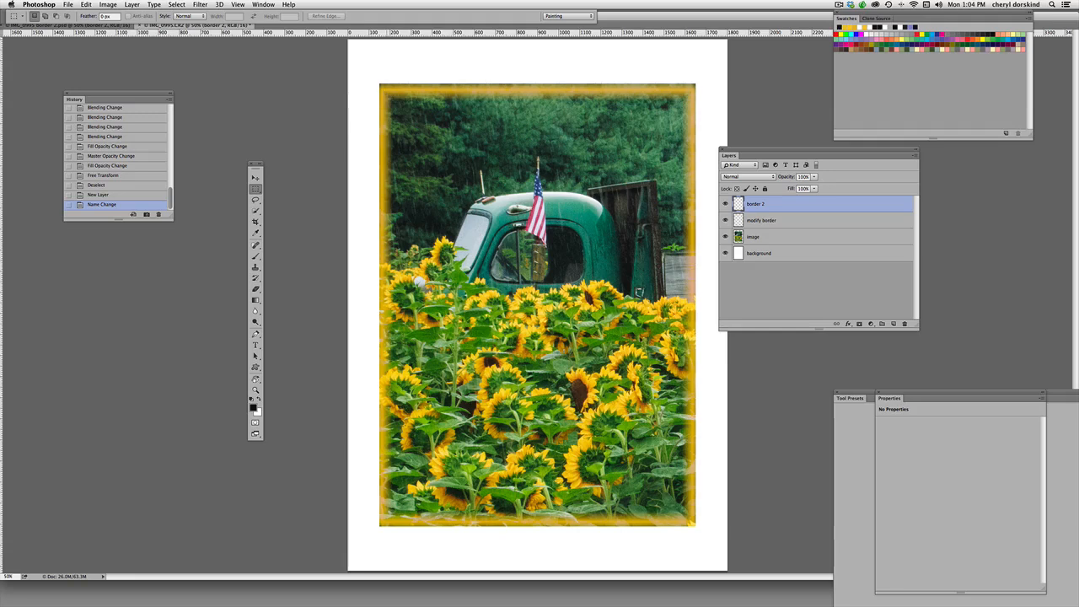
click(769, 236)
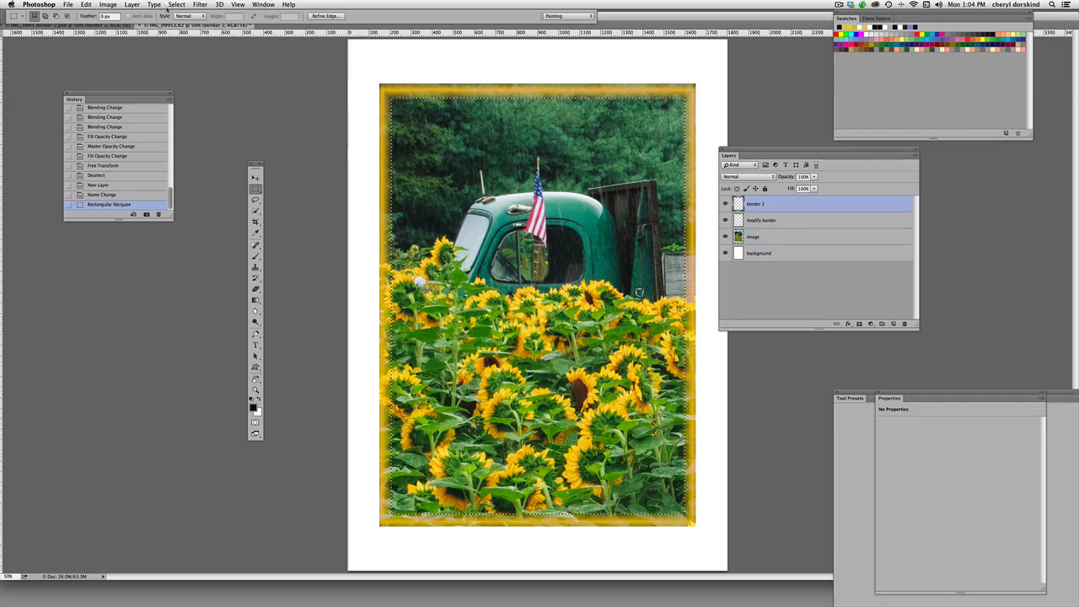
- Convert the rectangular selection into an 80-pixel border band
click(175, 7)
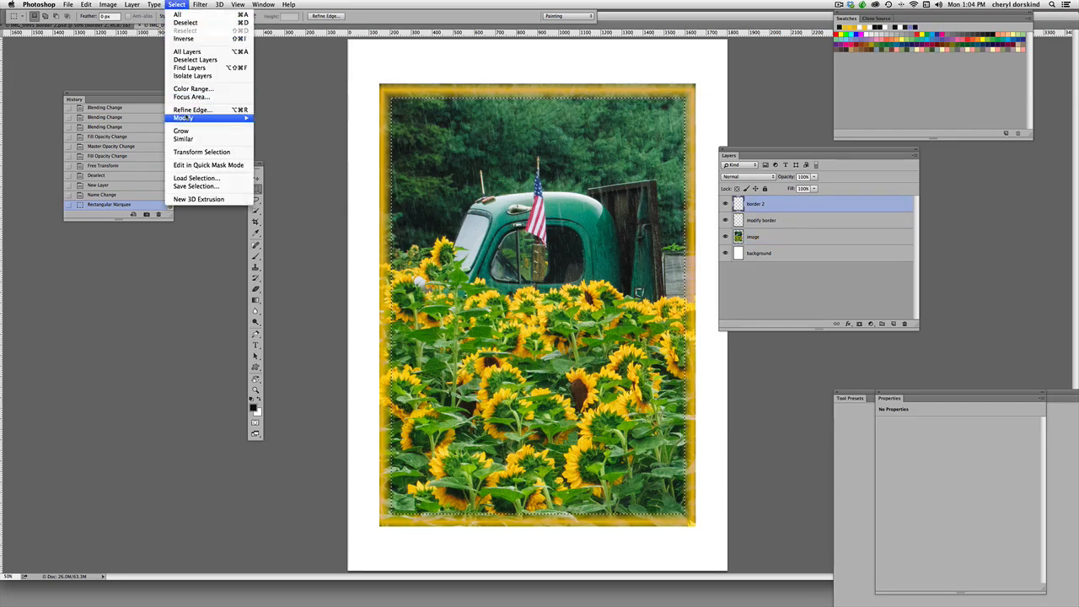
click(177, 118)
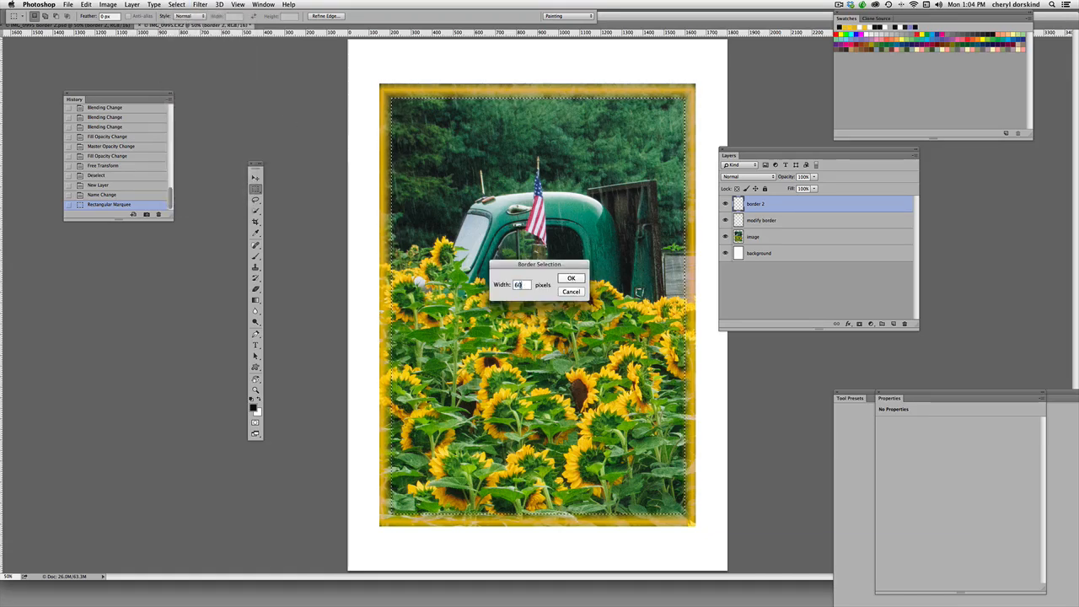
text(80)
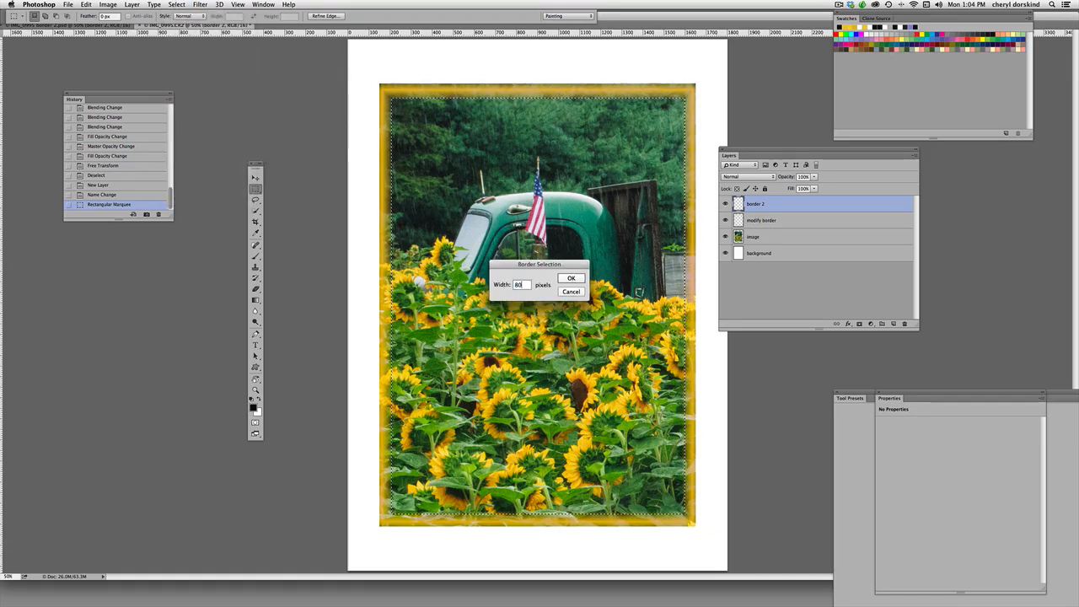
click(570, 278)
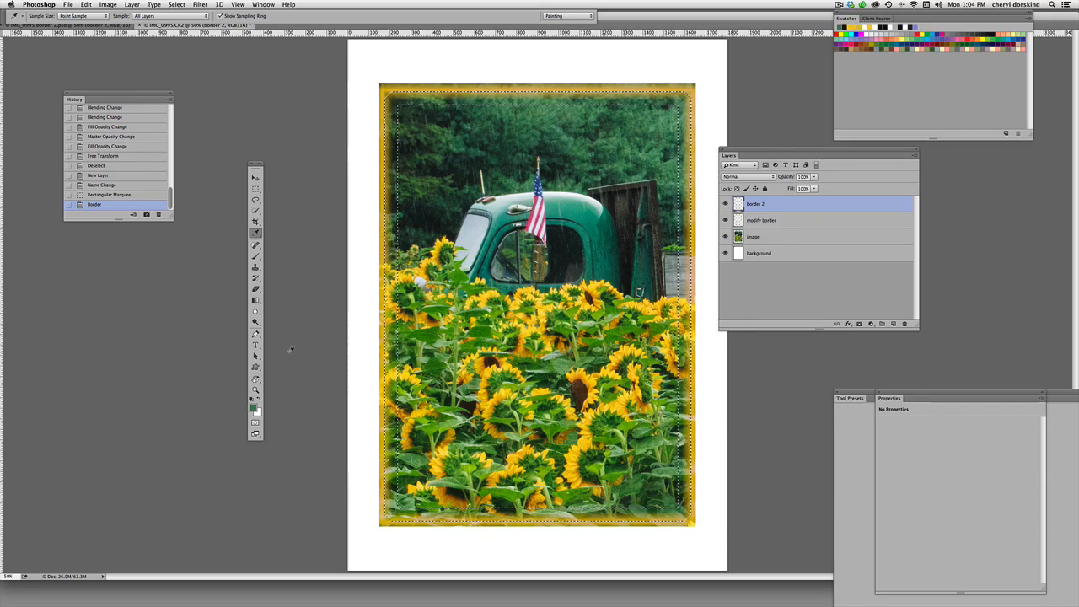
- Pick a deep dark green in the Color Picker as the foreground colour
click(256, 406)
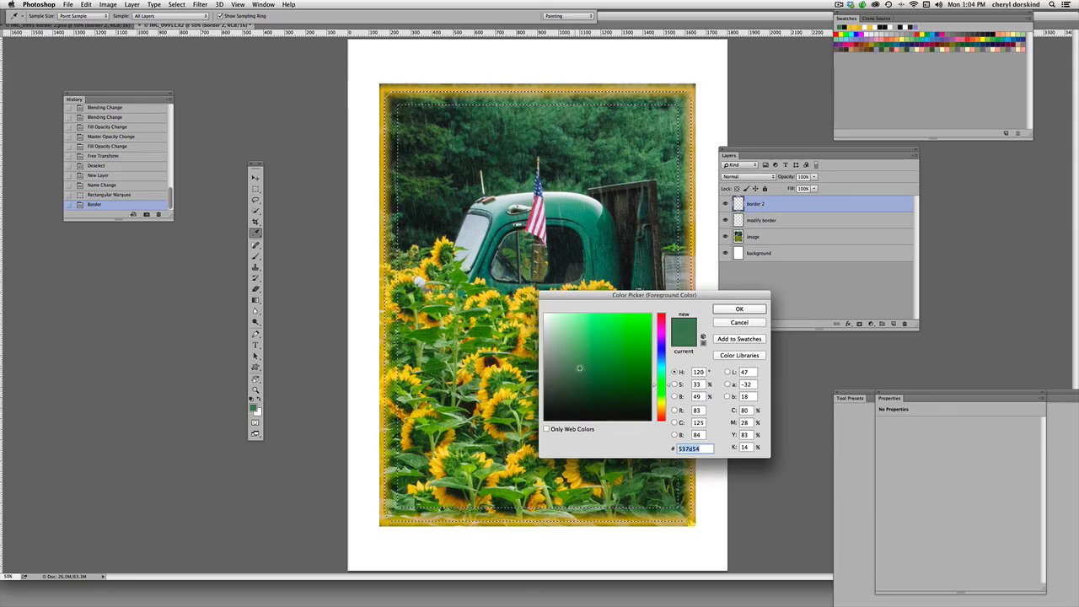
click(585, 371)
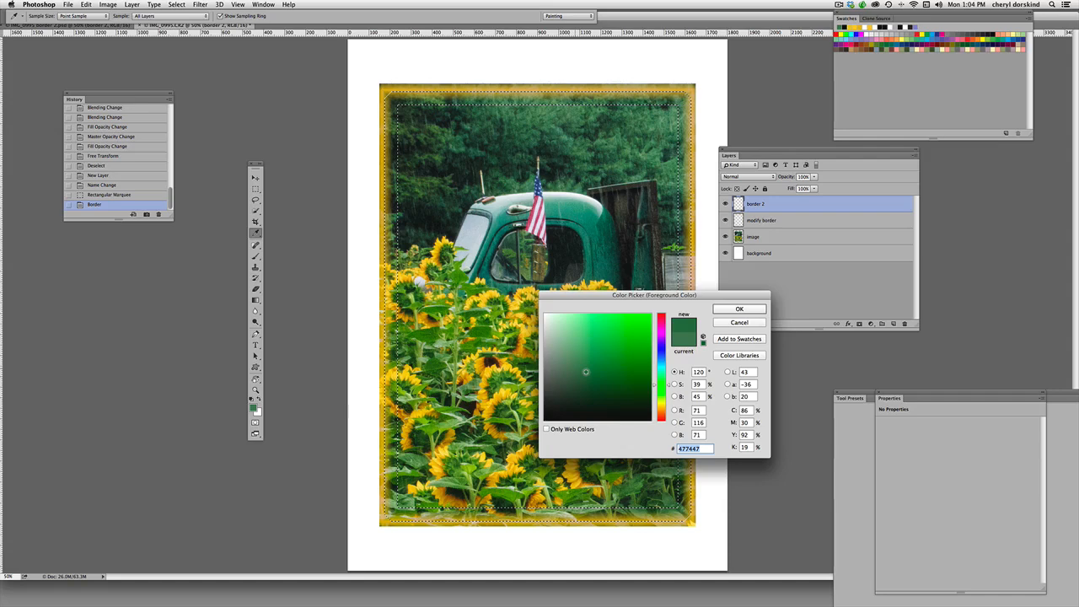
click(600, 372)
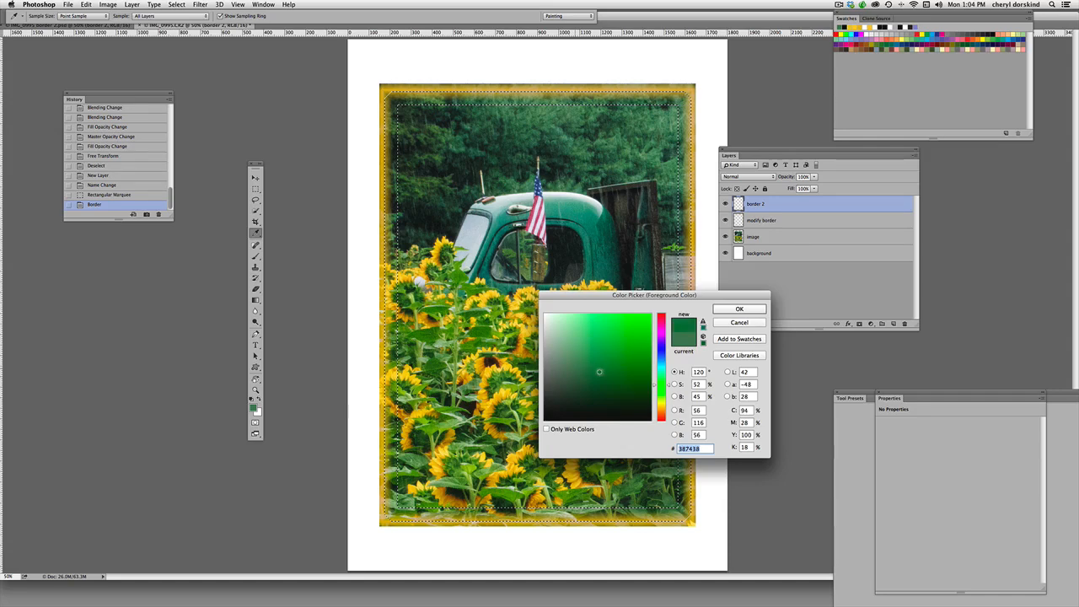
click(583, 366)
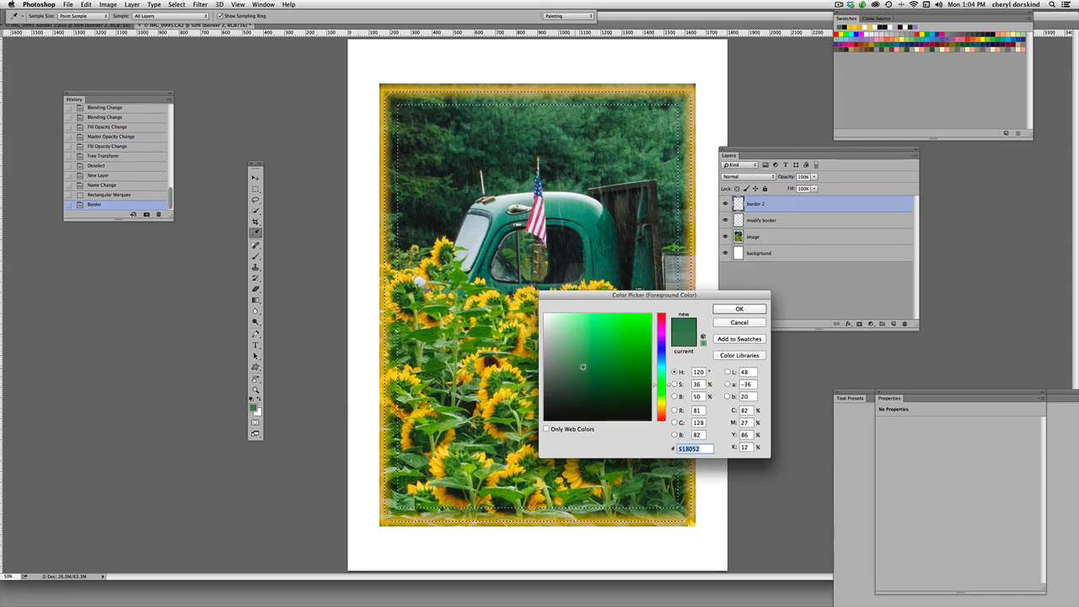
click(584, 373)
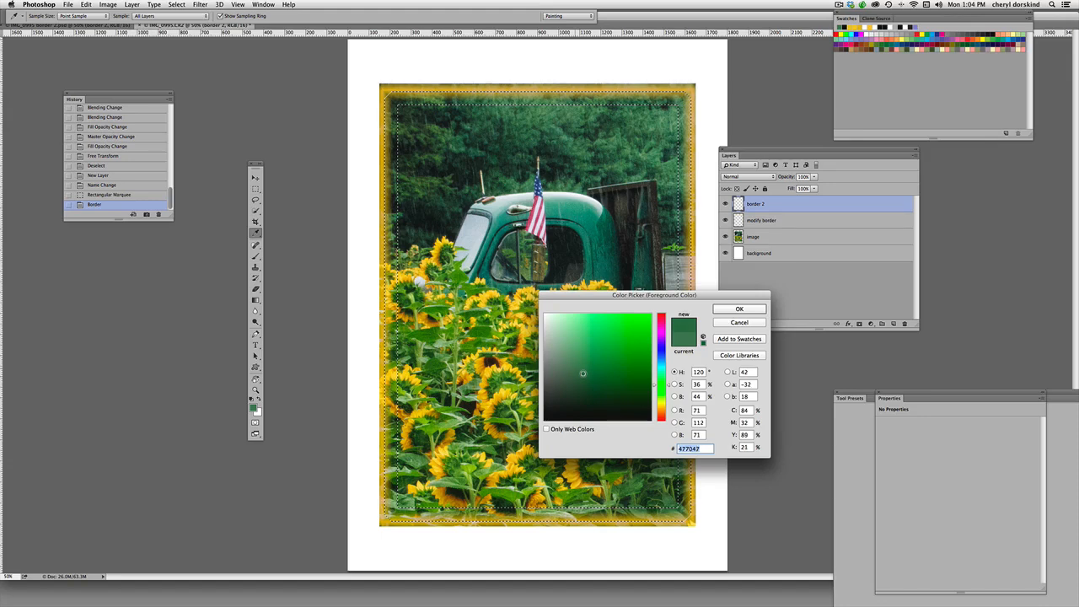
click(588, 378)
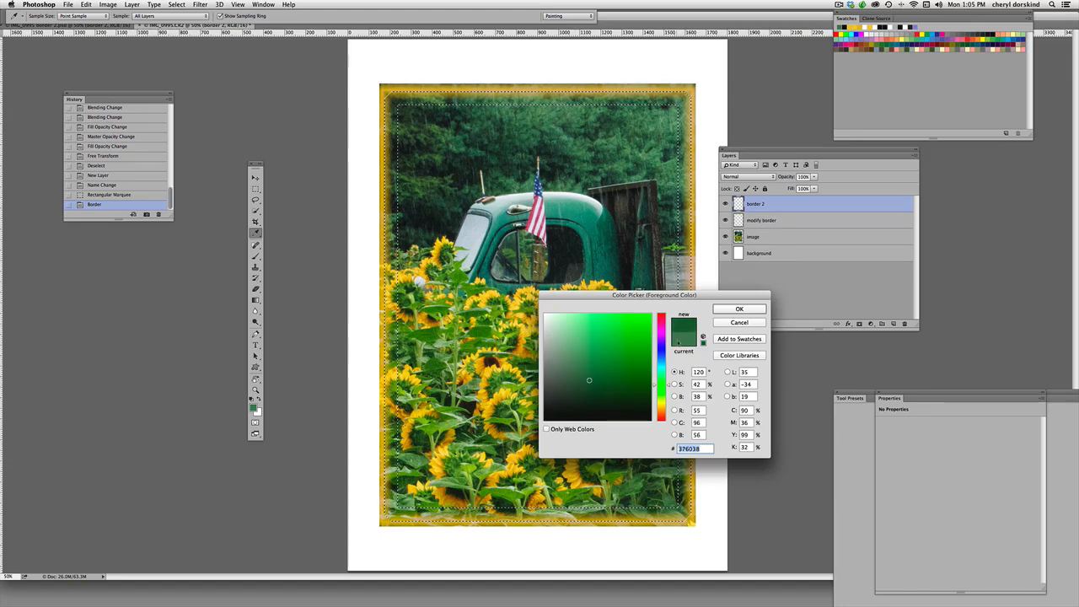
click(739, 308)
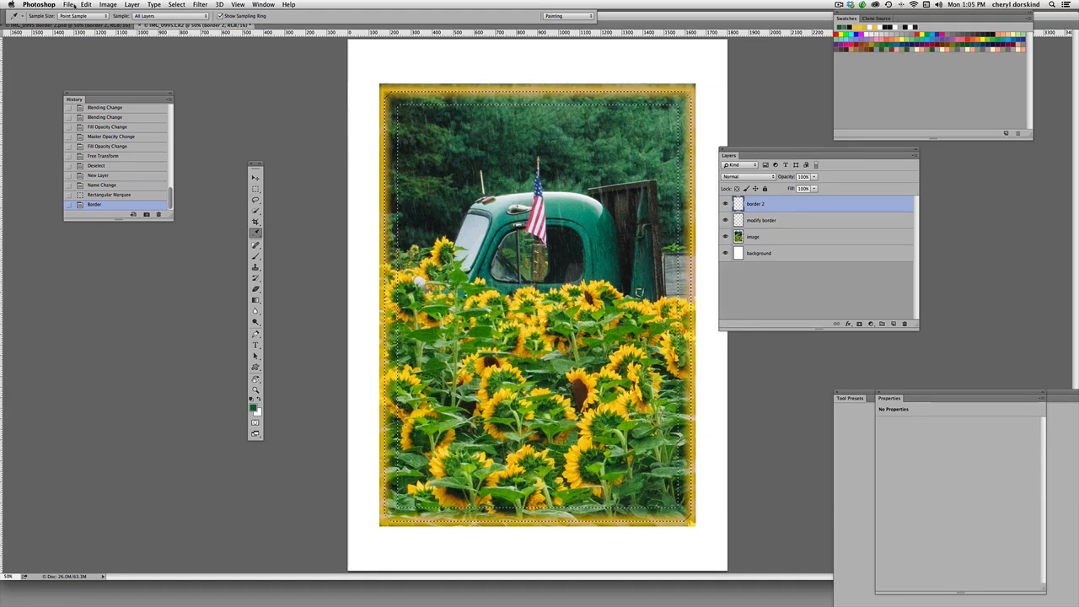
- Fill the 80-pixel border selection with the dark green foreground colour
click(88, 4)
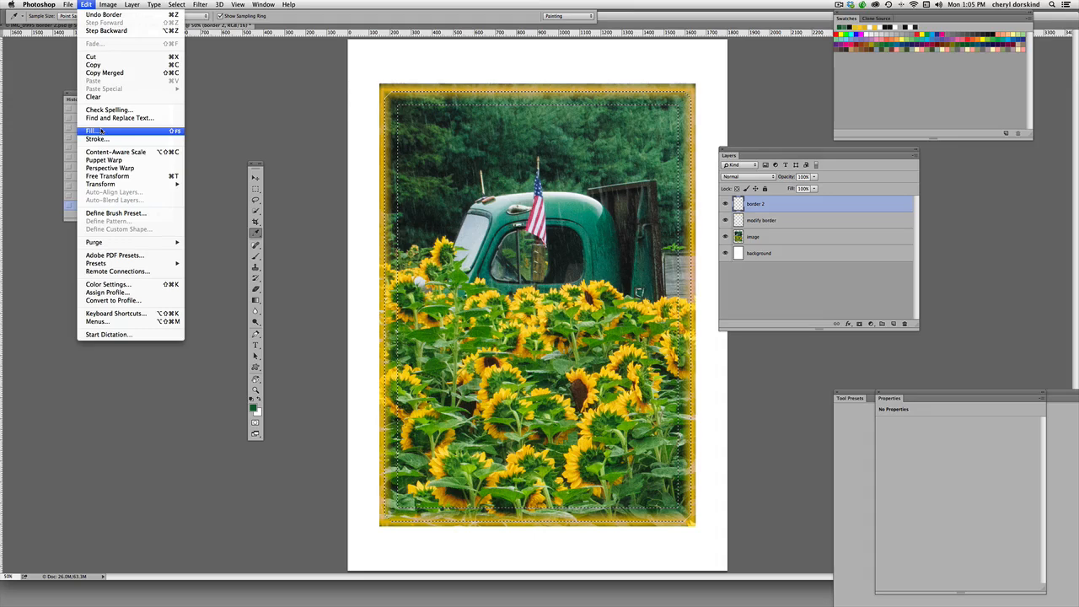
mouse_move(138, 31)
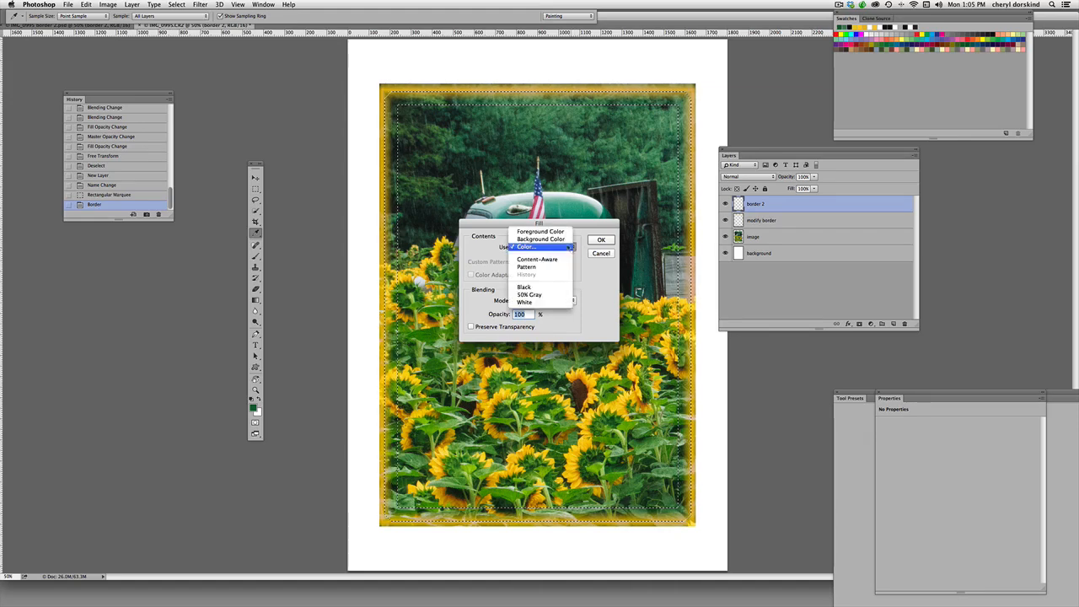
click(600, 239)
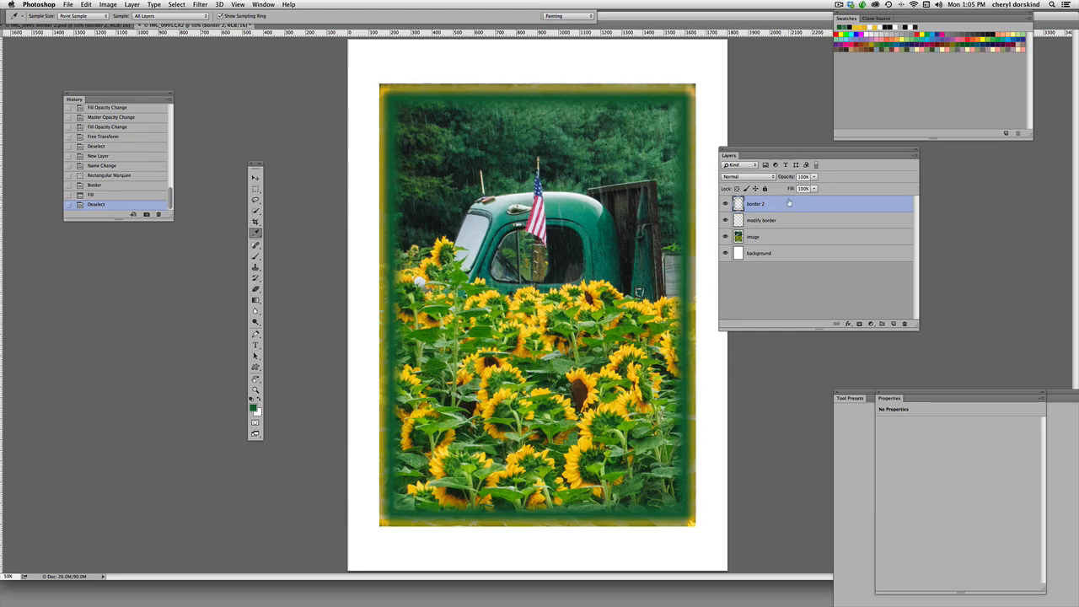
mouse_move(784, 202)
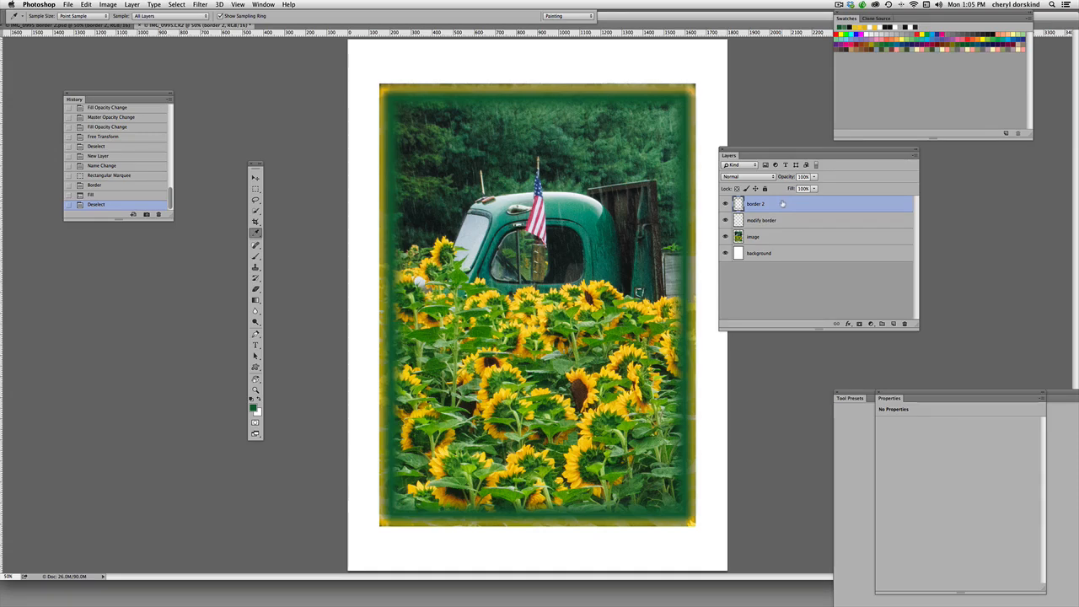
- Blend the dark green border with a Color Burn-style mode after trying Dissolve and Multiply, adjusting its opacity
click(742, 177)
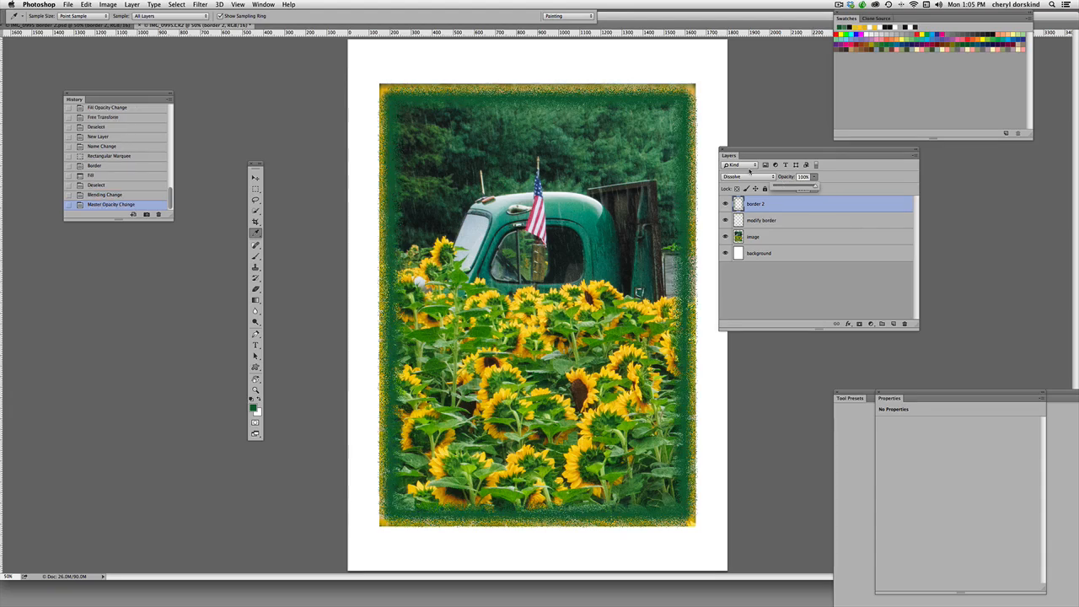
click(742, 177)
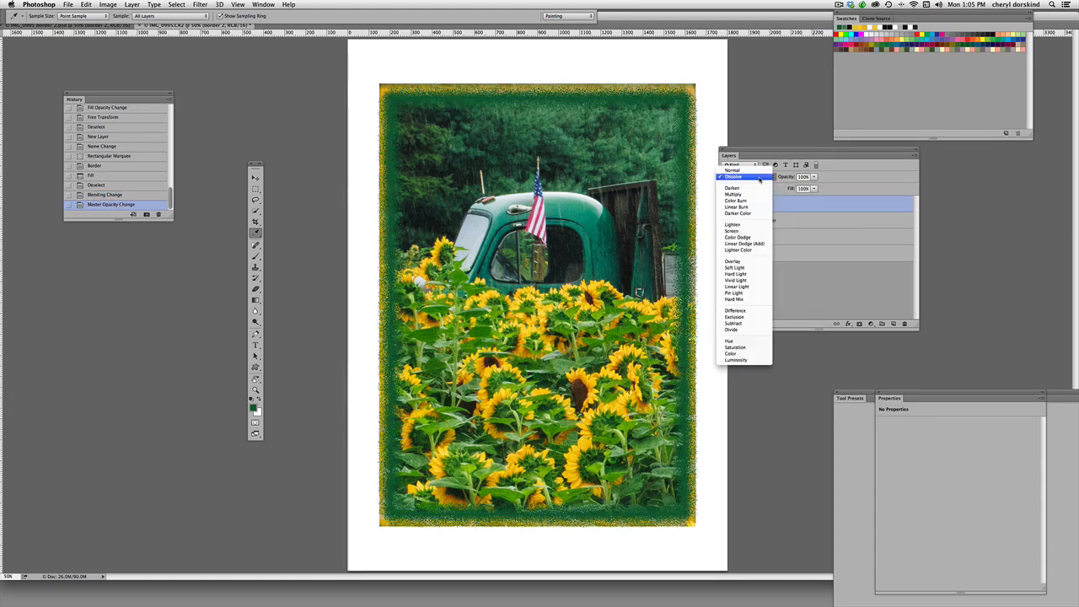
mouse_move(732, 354)
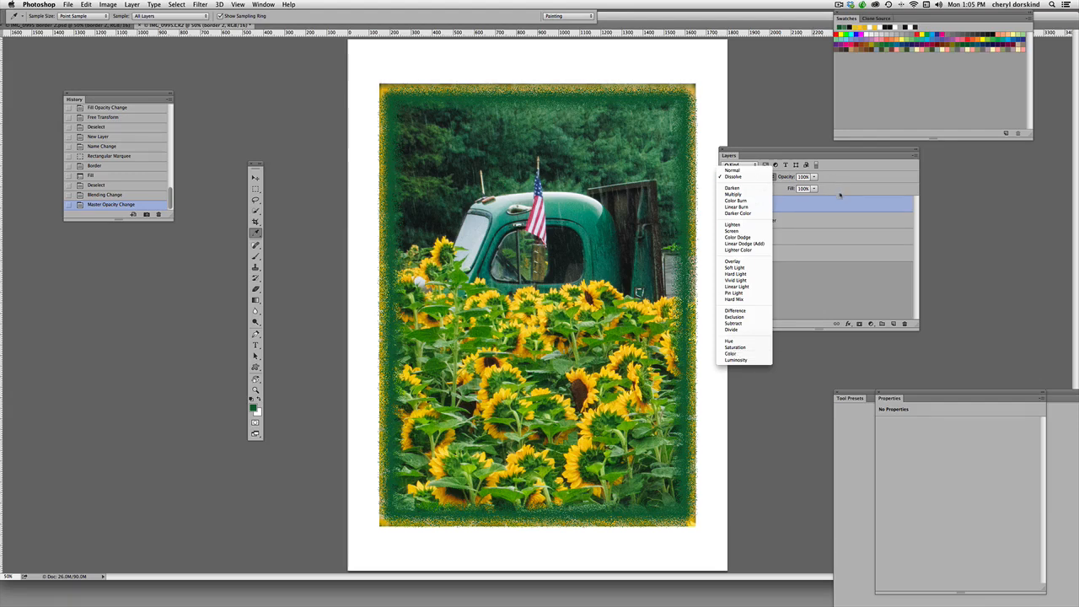
click(729, 196)
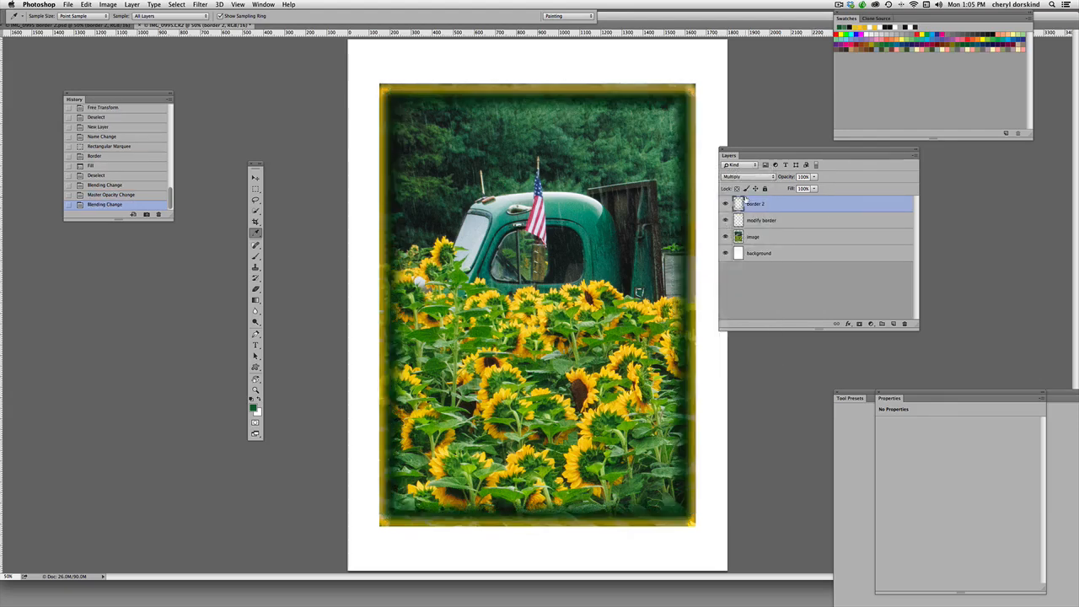
click(745, 177)
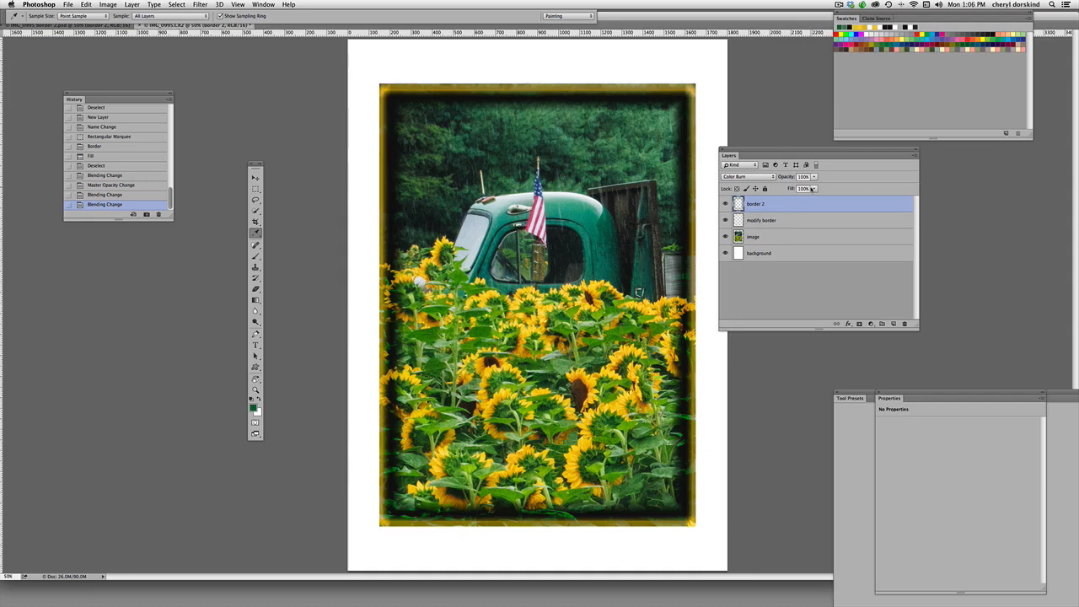
click(819, 177)
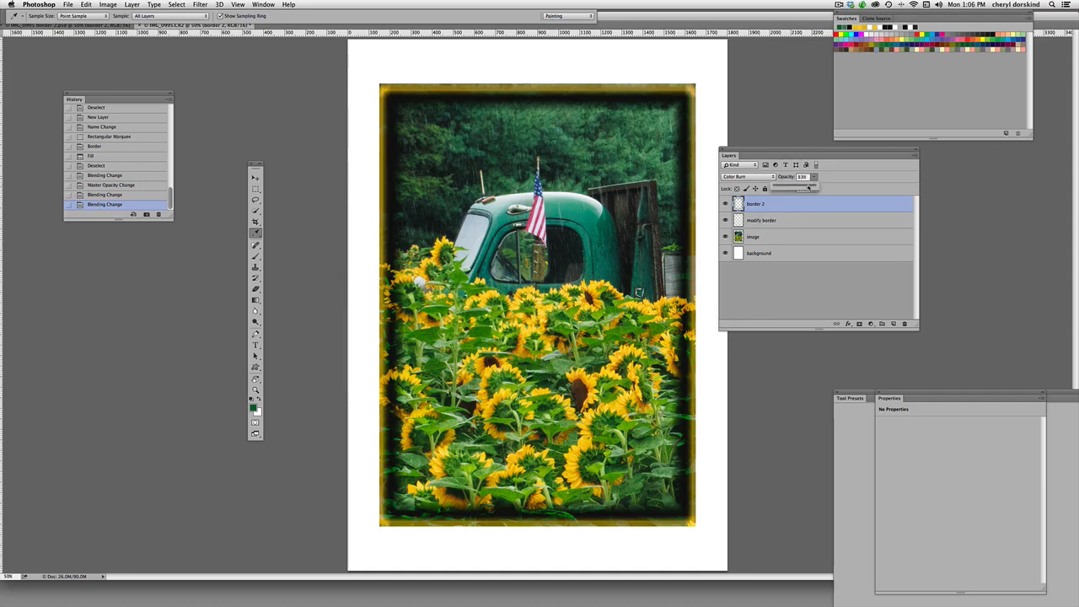